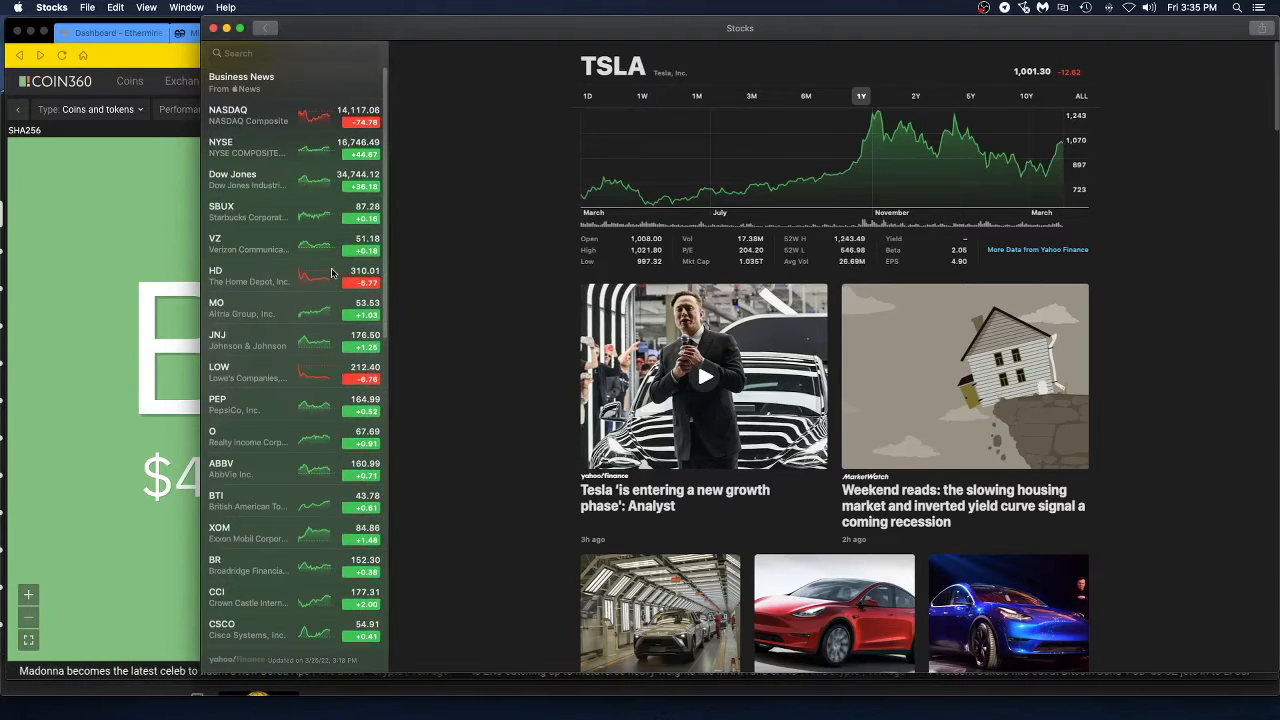
pyautogui.moveTo(212, 316)
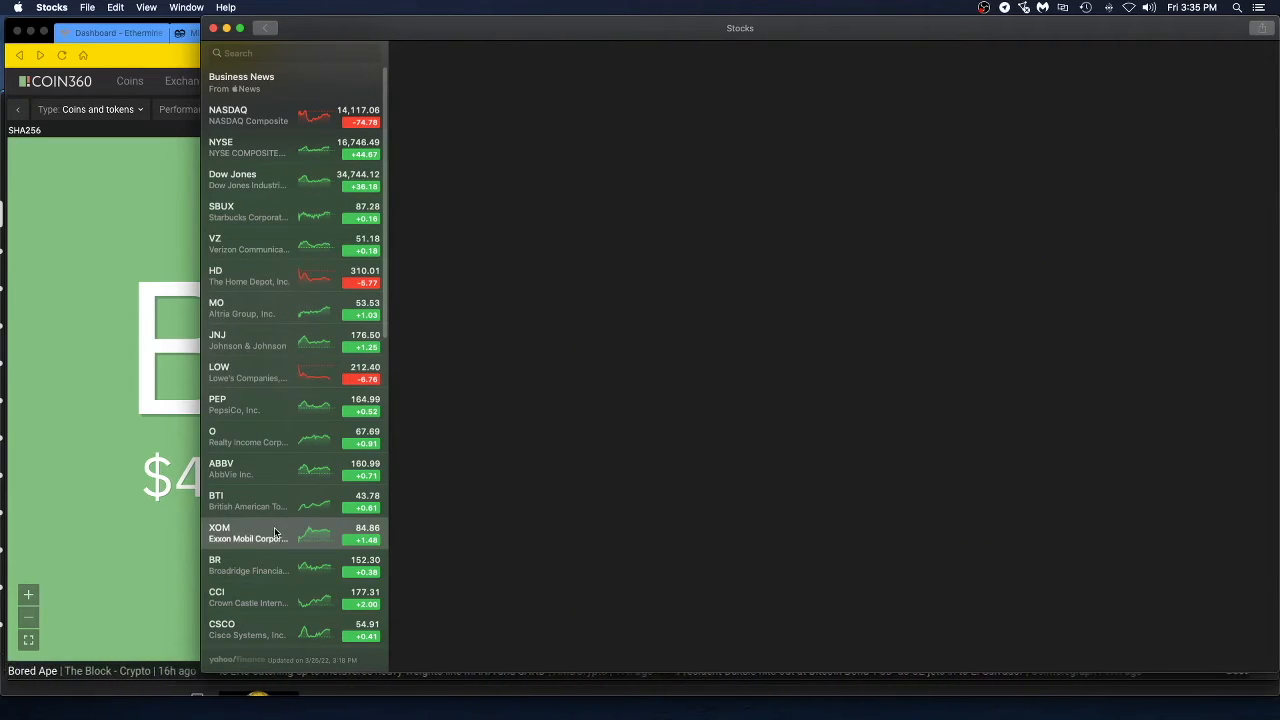
# - Select the XOM (Exxon Mobil) row in the Stocks watchlist to show its details
pyautogui.click(248, 532)
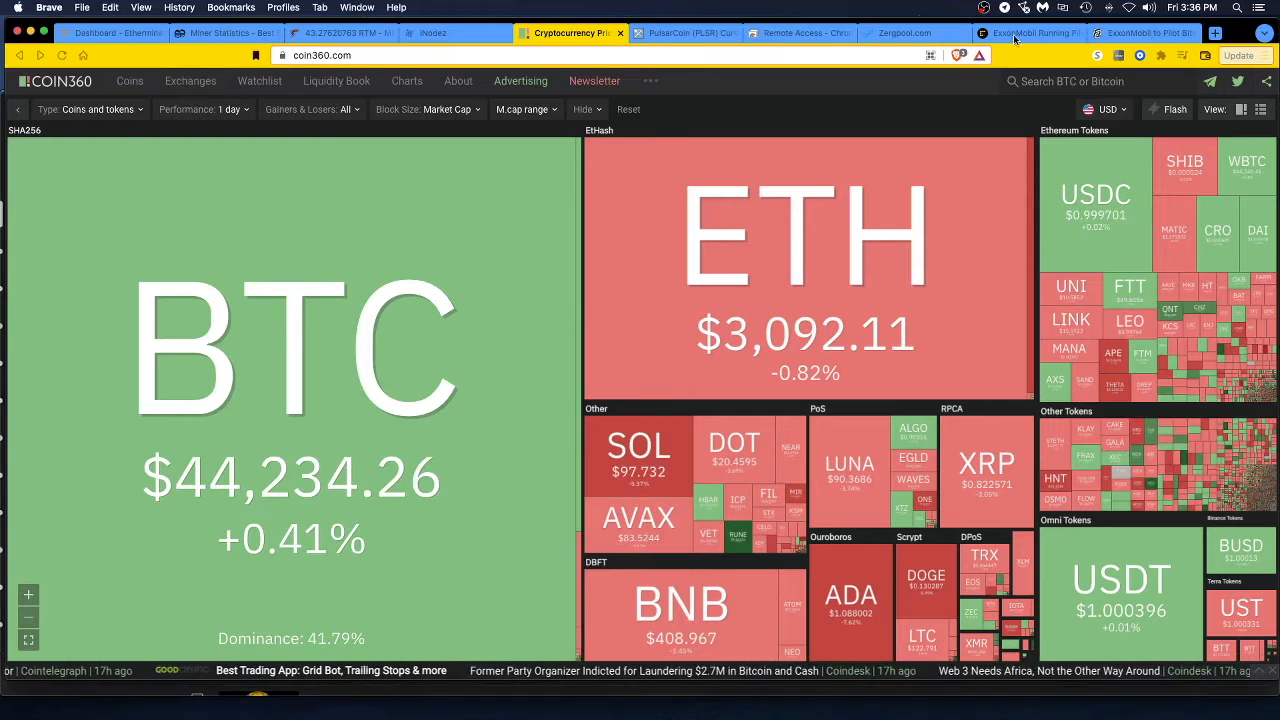
# - Switch to the Decrypt tab with the ExxonMobil Bitcoin mining article
pyautogui.click(1136, 32)
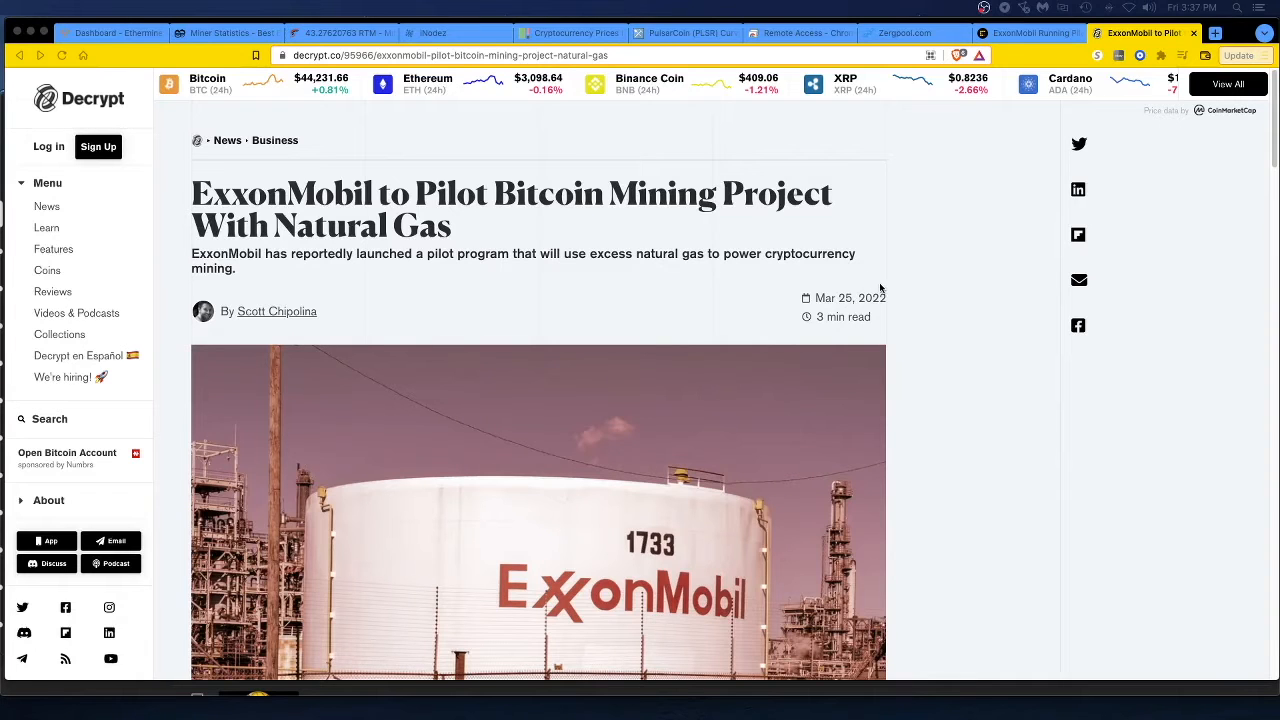
# - Scroll past the headline photo to the opening paragraphs on ExxonMobil's Crusoe Energy flared-gas deal
pyautogui.scroll(-3)
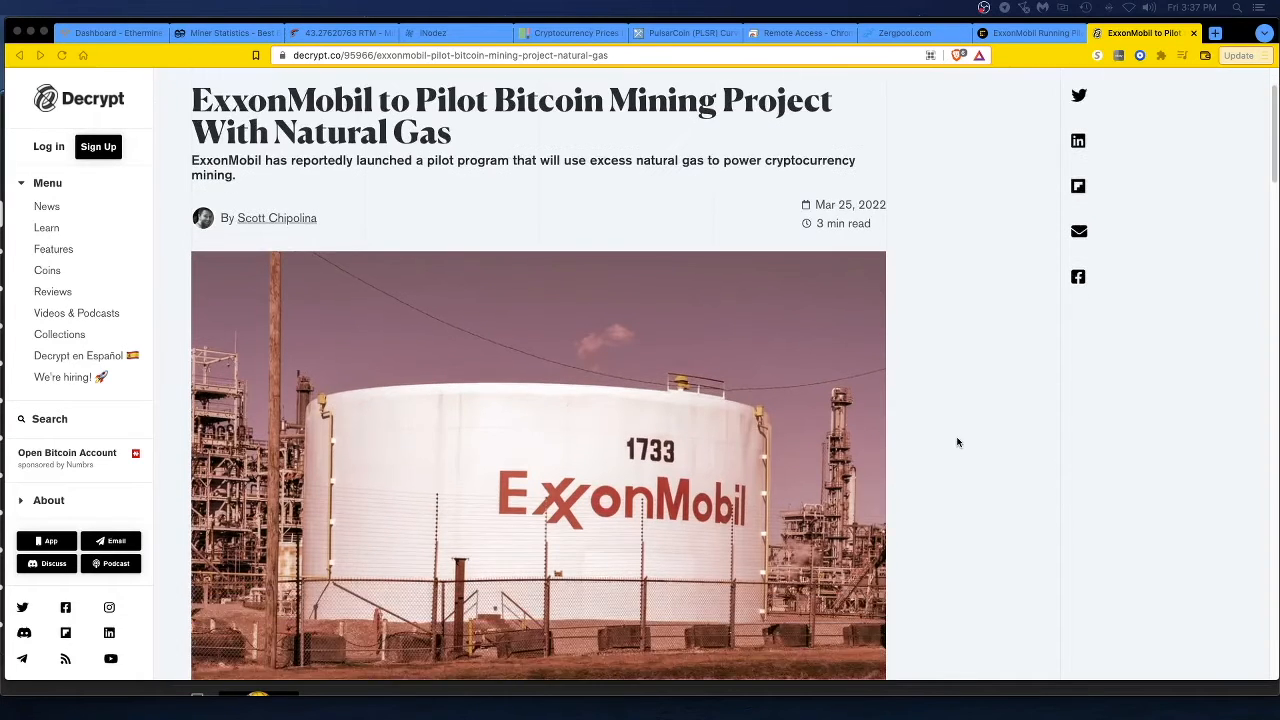
pyautogui.scroll(-3)
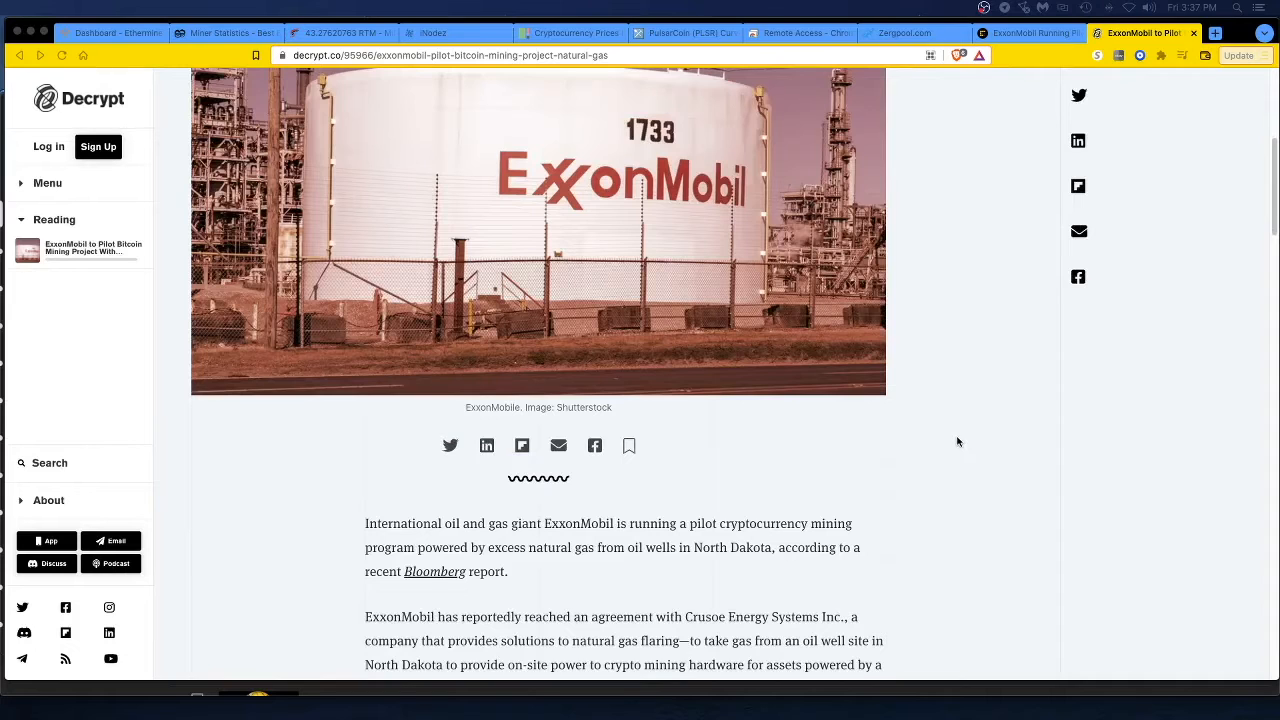
pyautogui.scroll(-3)
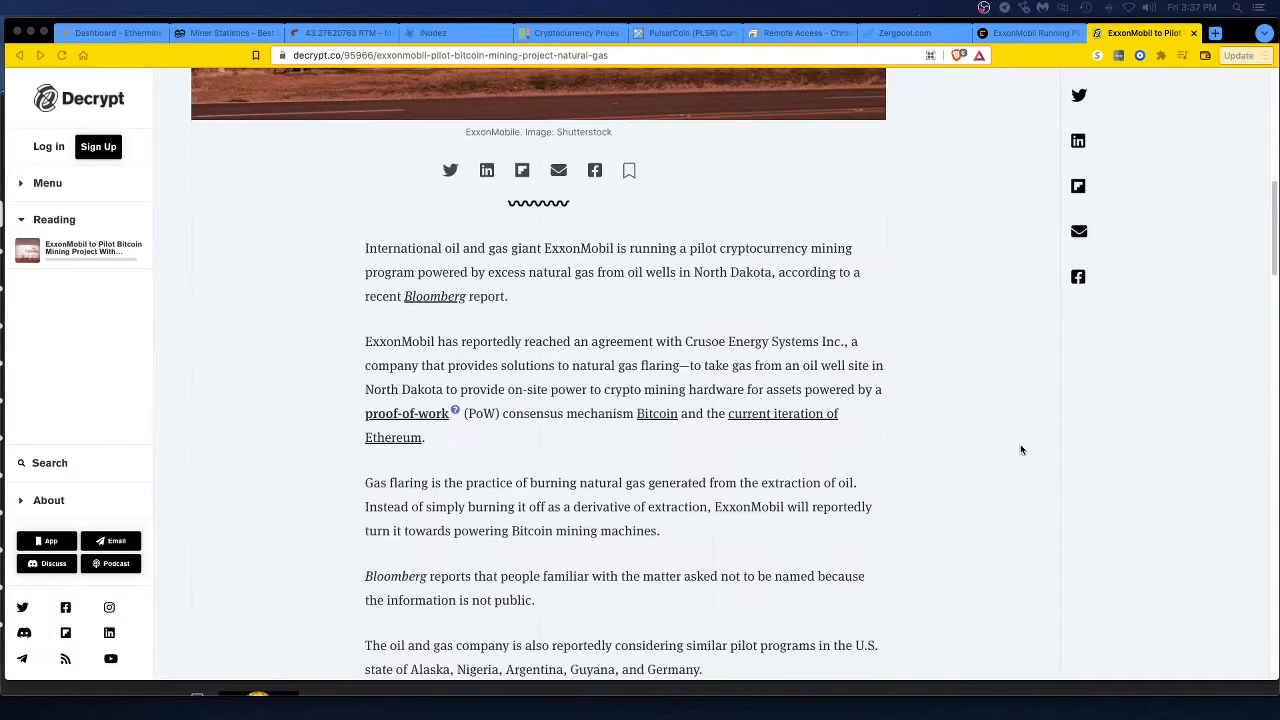
pyautogui.scroll(-3)
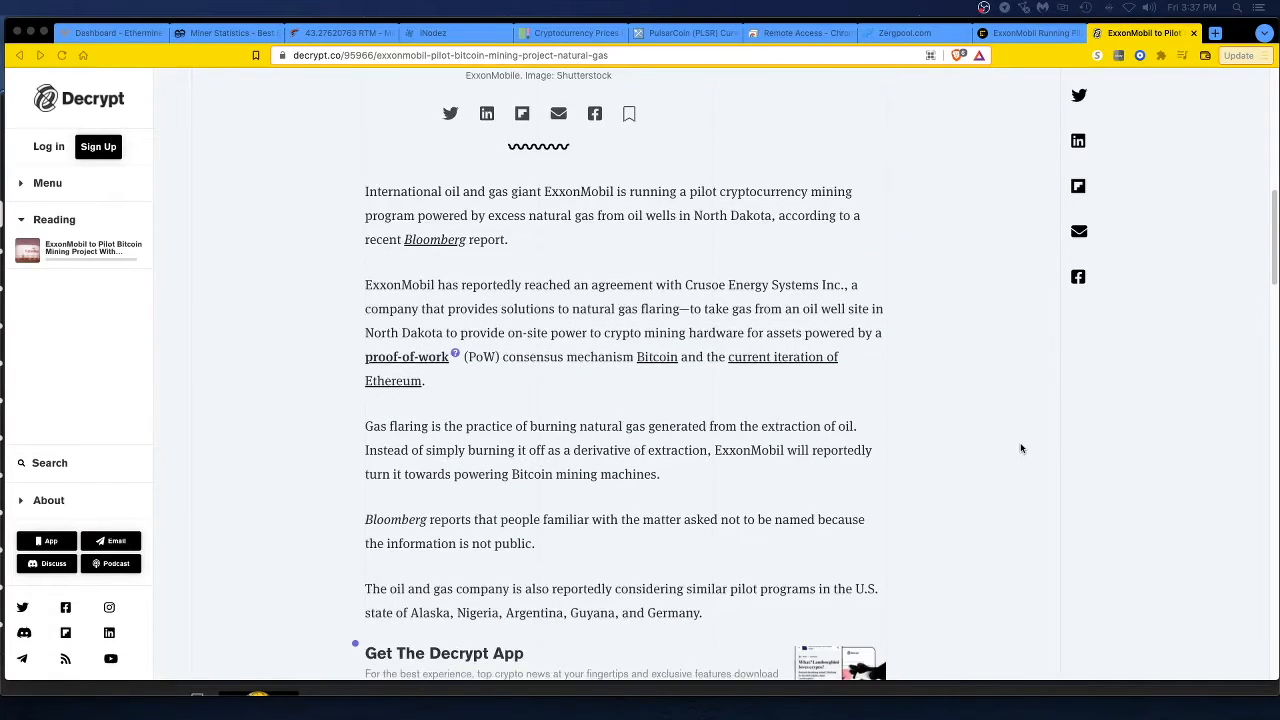
pyautogui.moveTo(1032, 384)
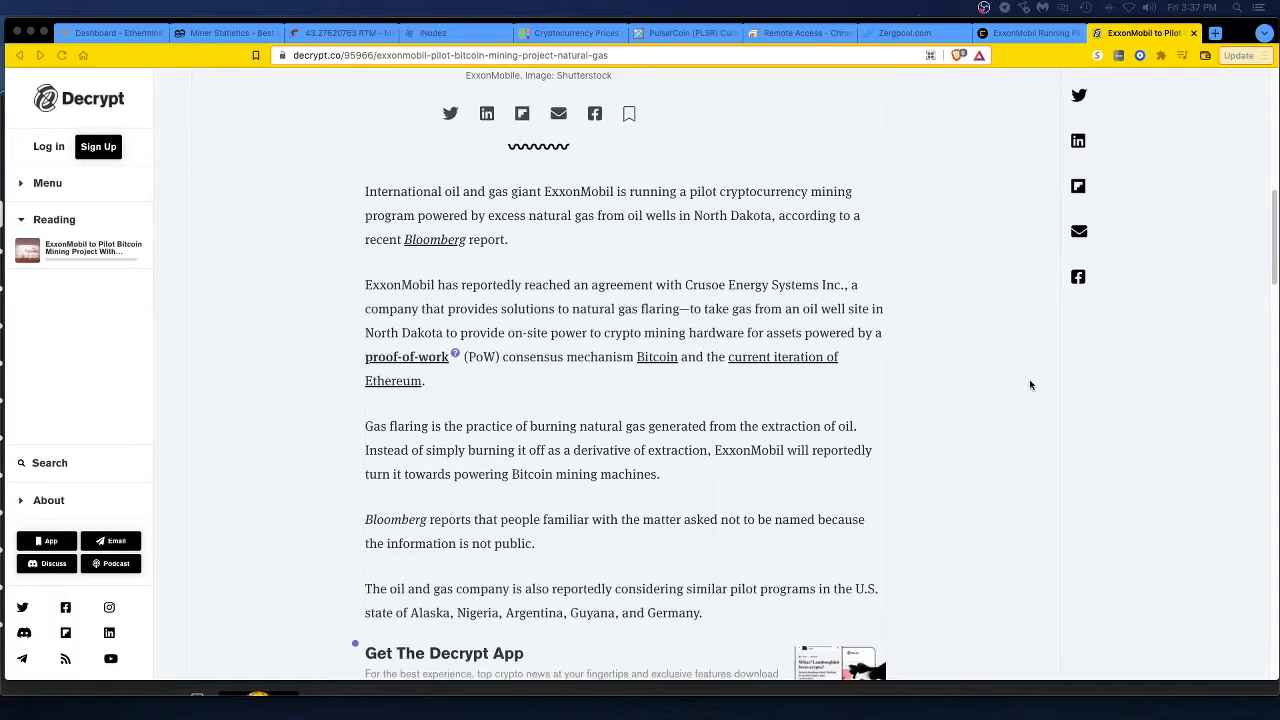
pyautogui.moveTo(984, 392)
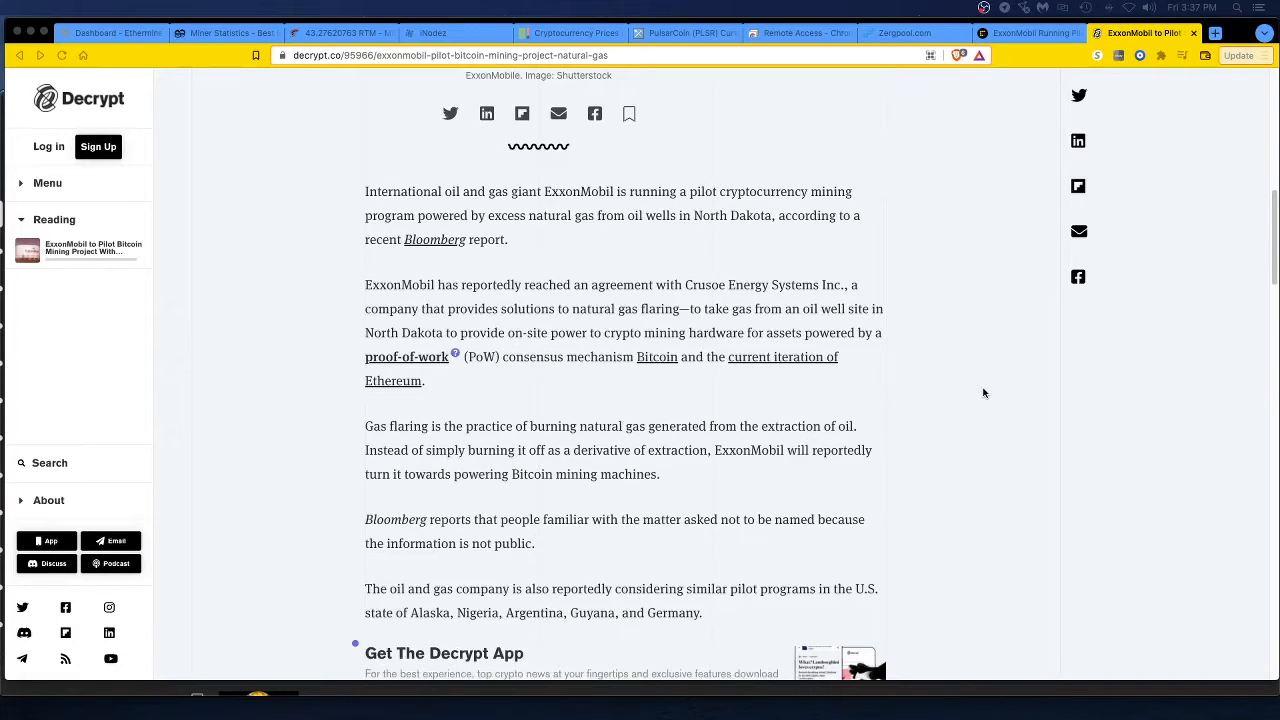
pyautogui.moveTo(992, 388)
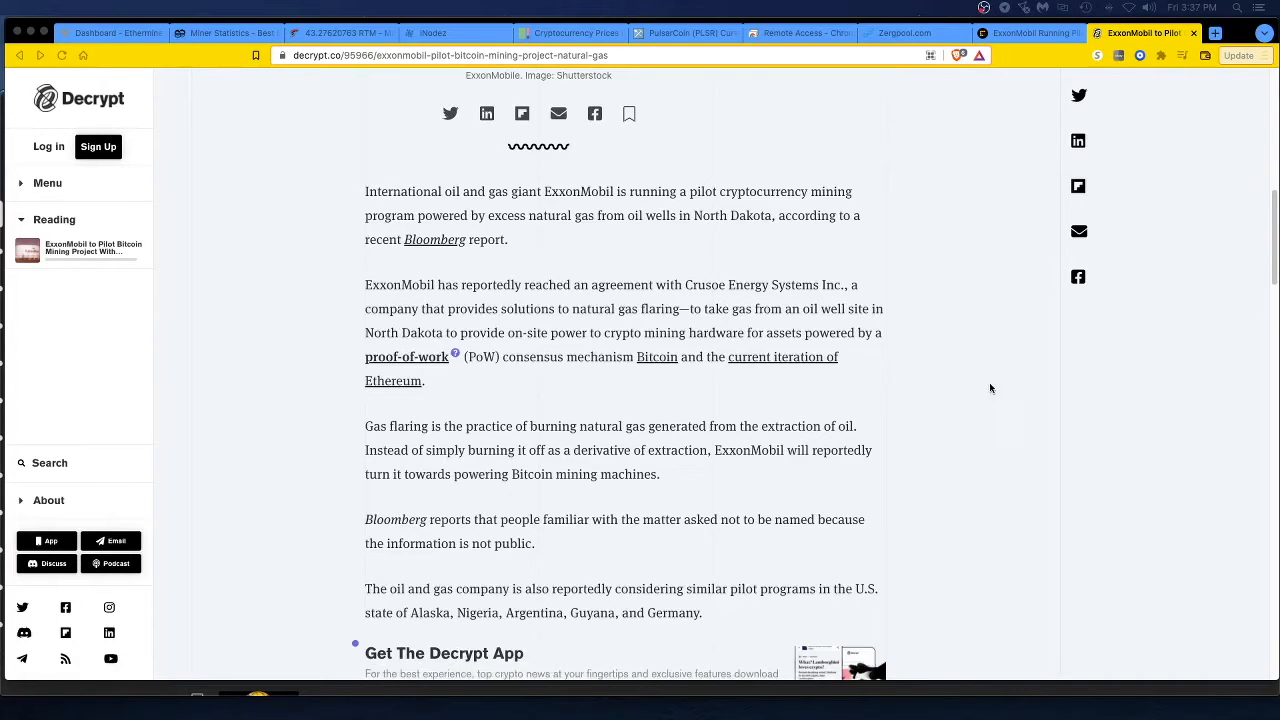
pyautogui.moveTo(988, 370)
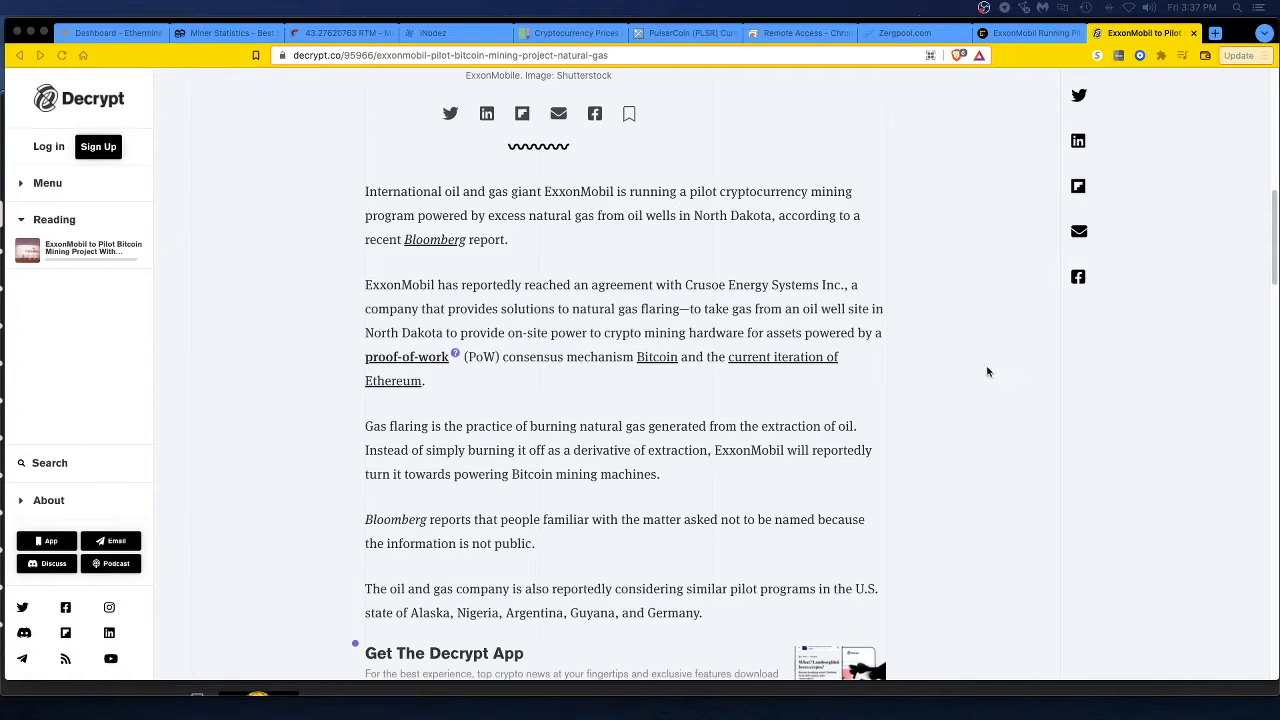
pyautogui.moveTo(986, 374)
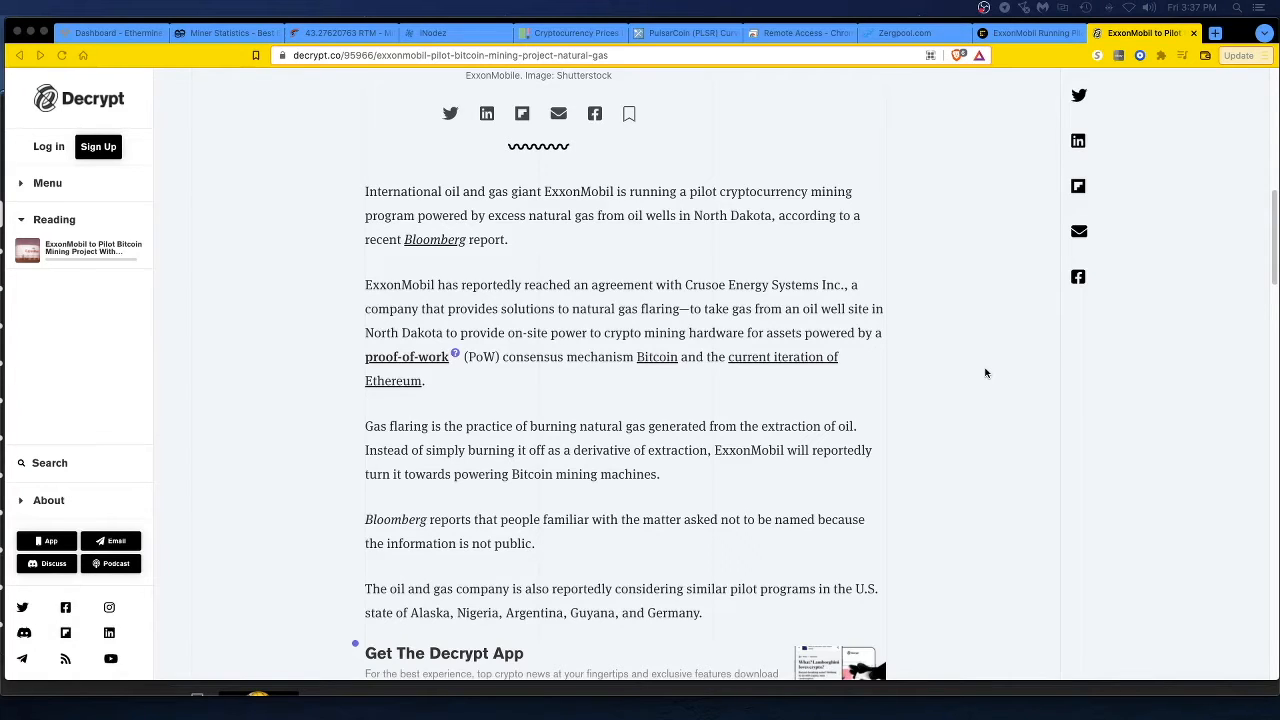
pyautogui.moveTo(988, 410)
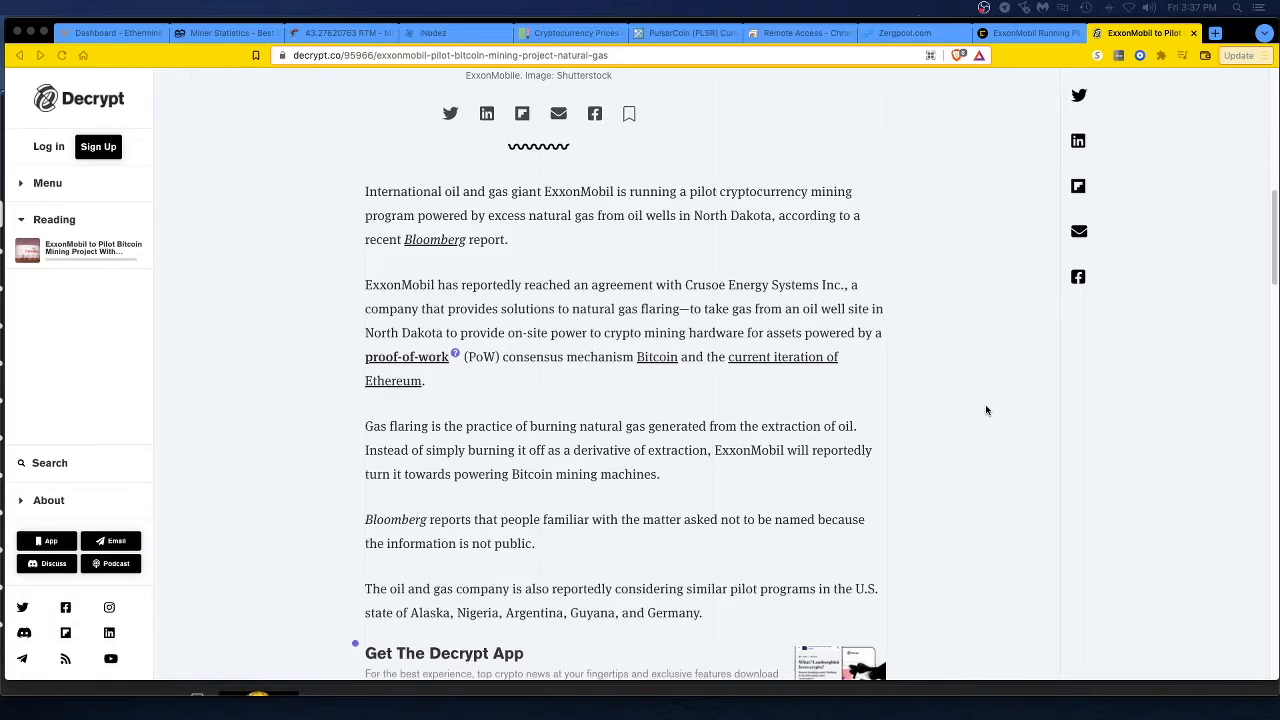
pyautogui.moveTo(692, 108)
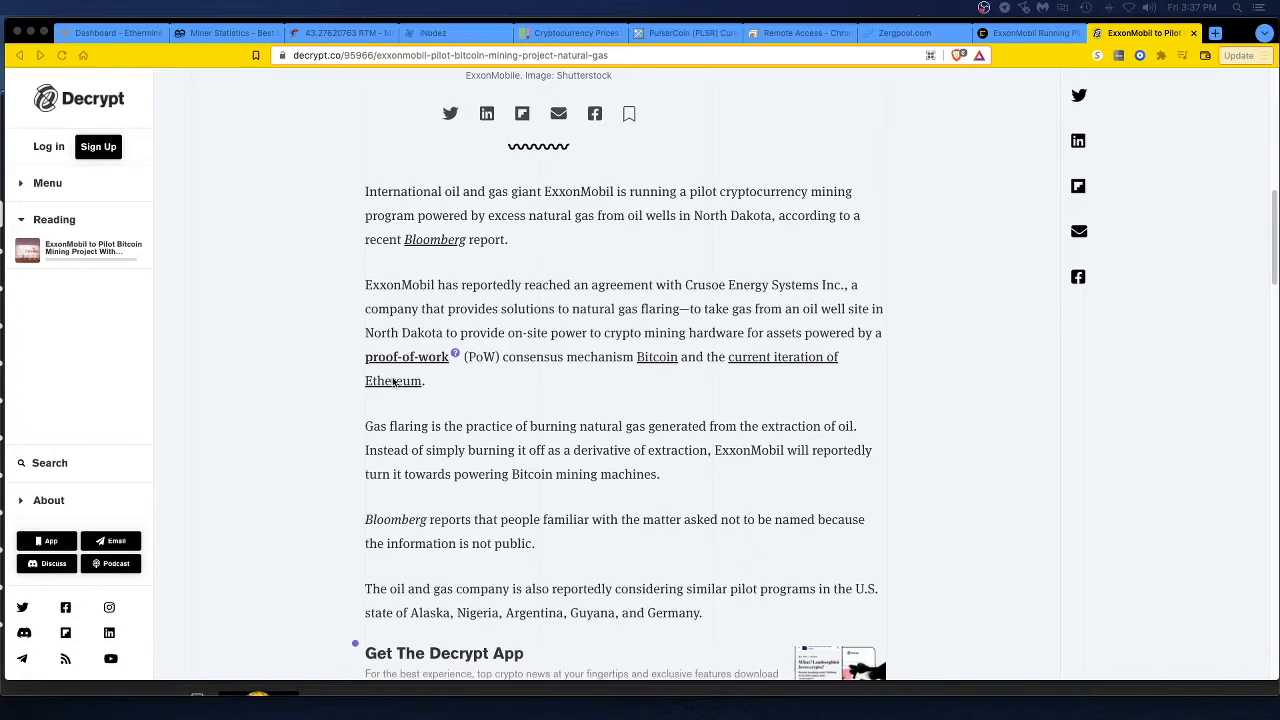
pyautogui.moveTo(324, 376)
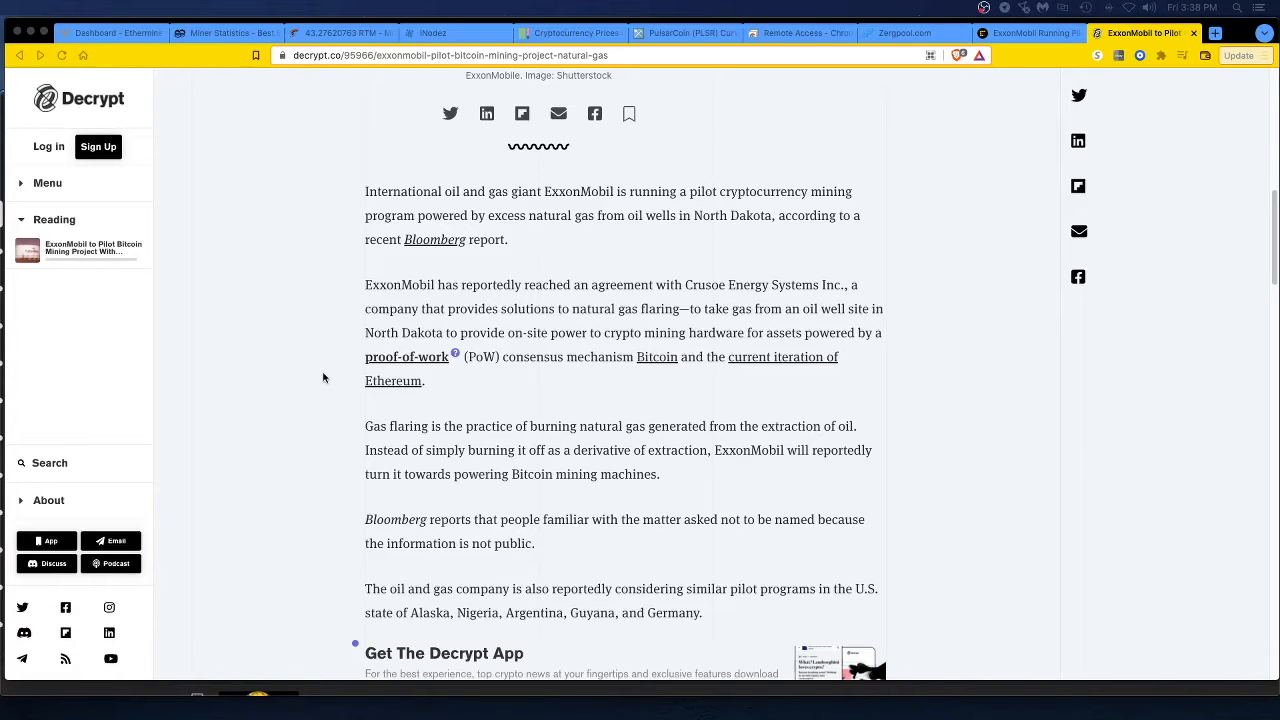
pyautogui.moveTo(330, 420)
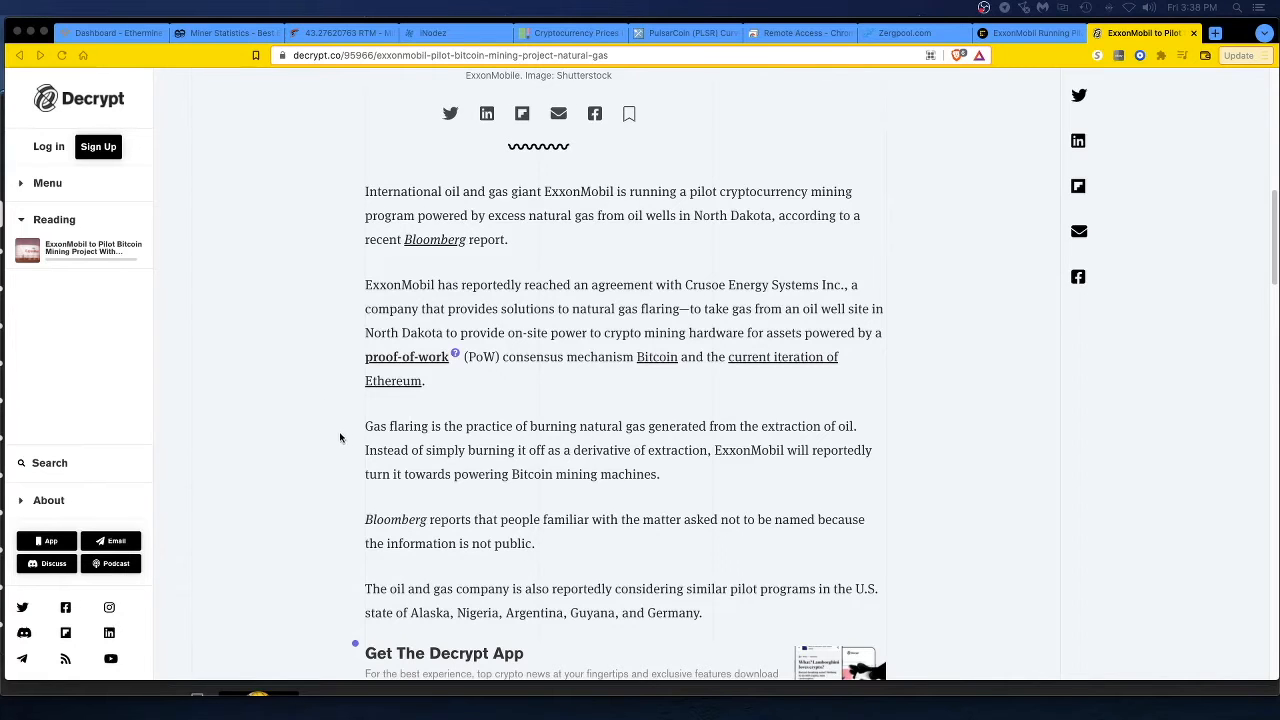
# - Scroll to the spokesperson statement and the 'Crypto mining' section on Bitcoin's electricity consumption
pyautogui.scroll(-3)
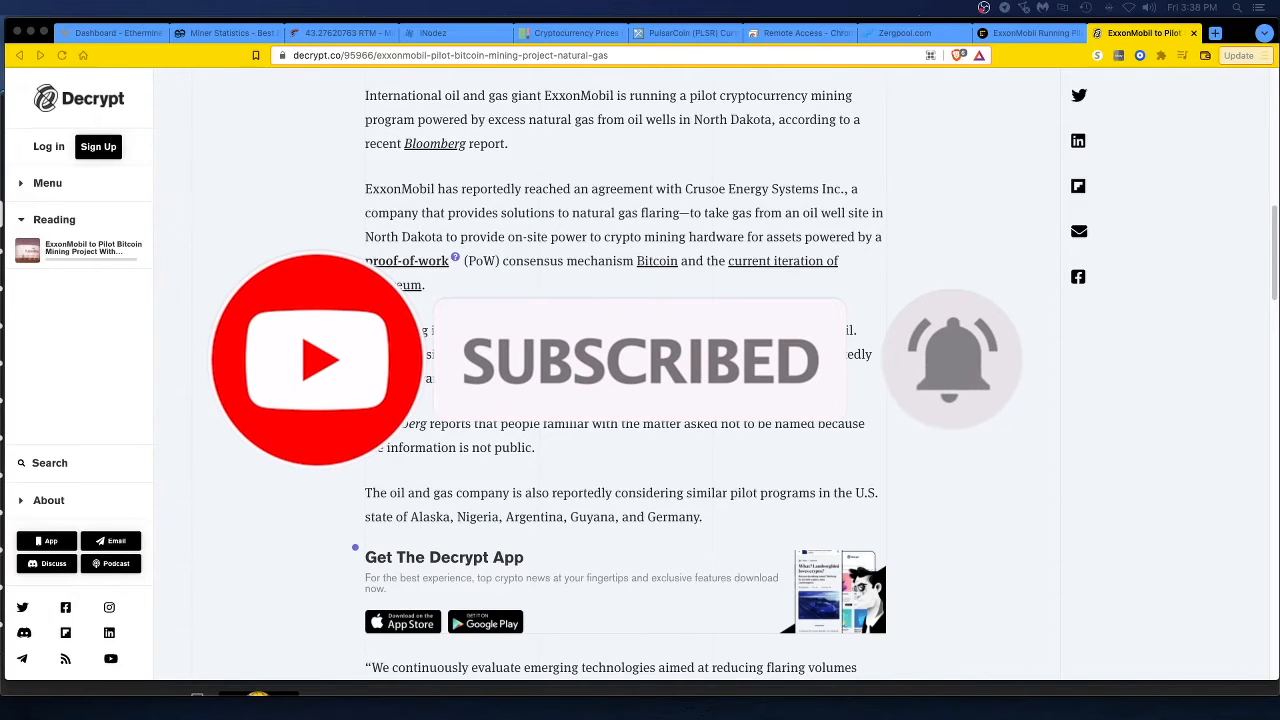
pyautogui.scroll(-3)
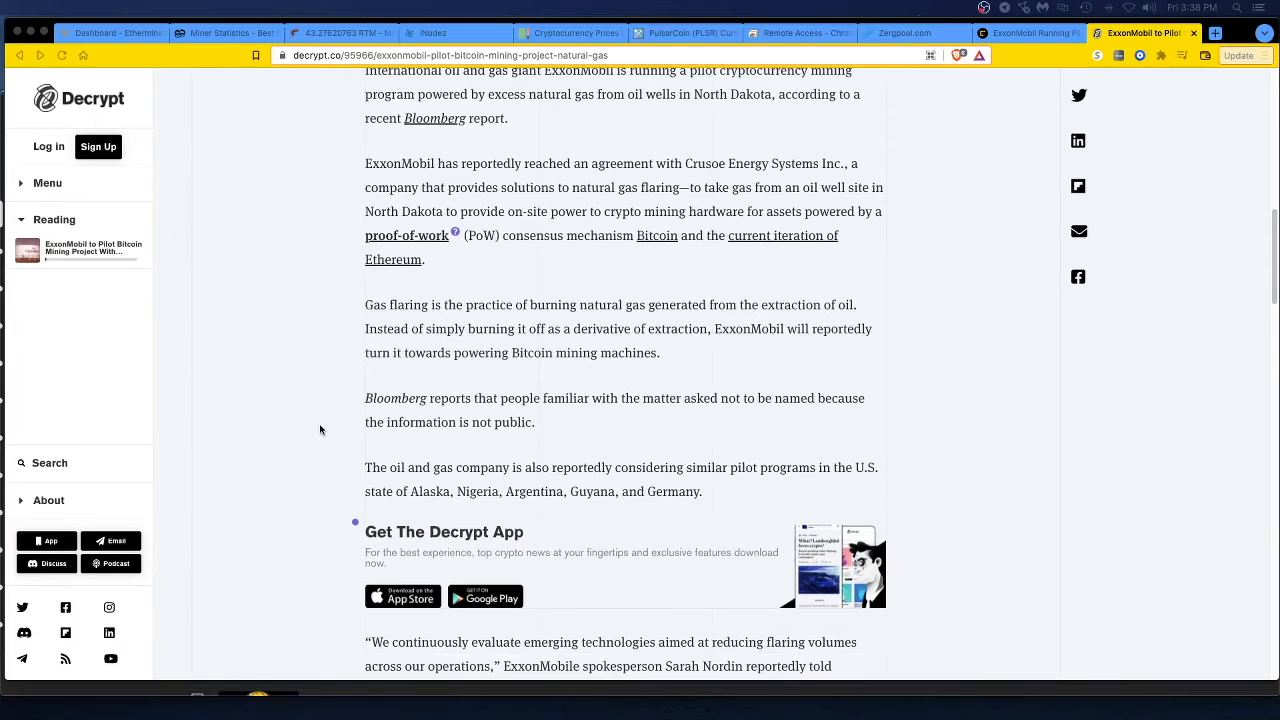
pyautogui.moveTo(320, 420)
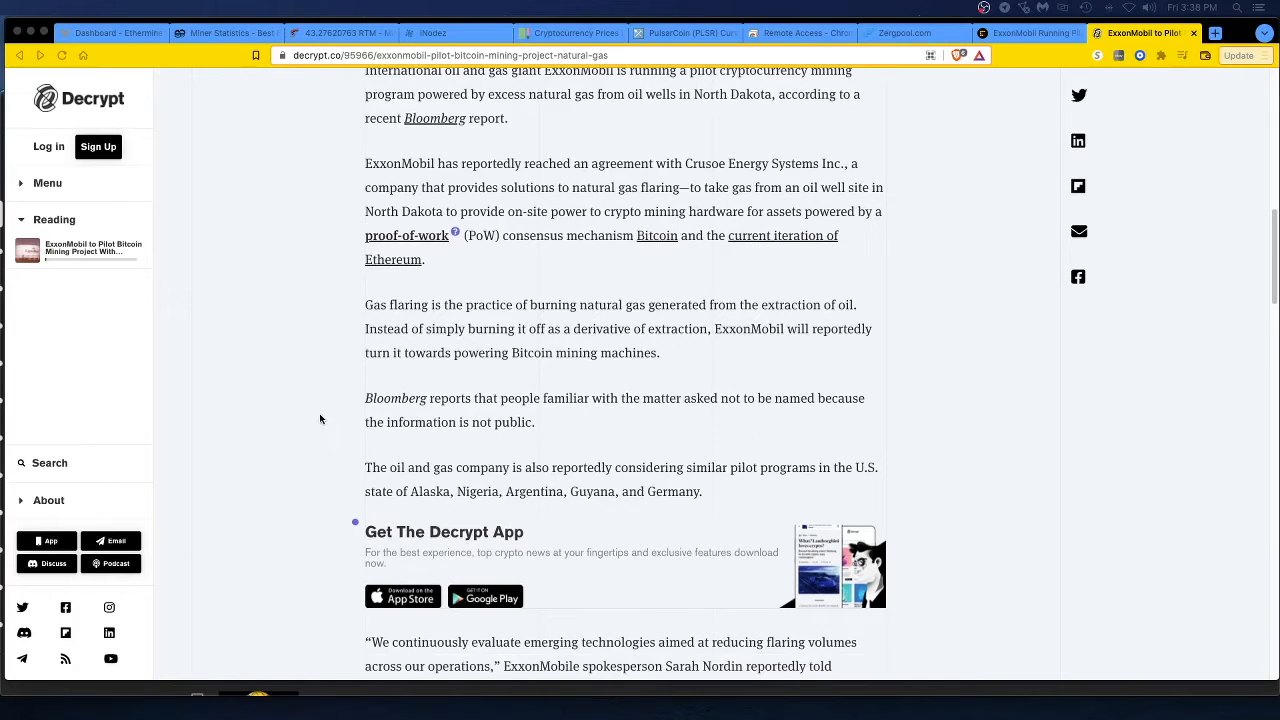
pyautogui.moveTo(304, 436)
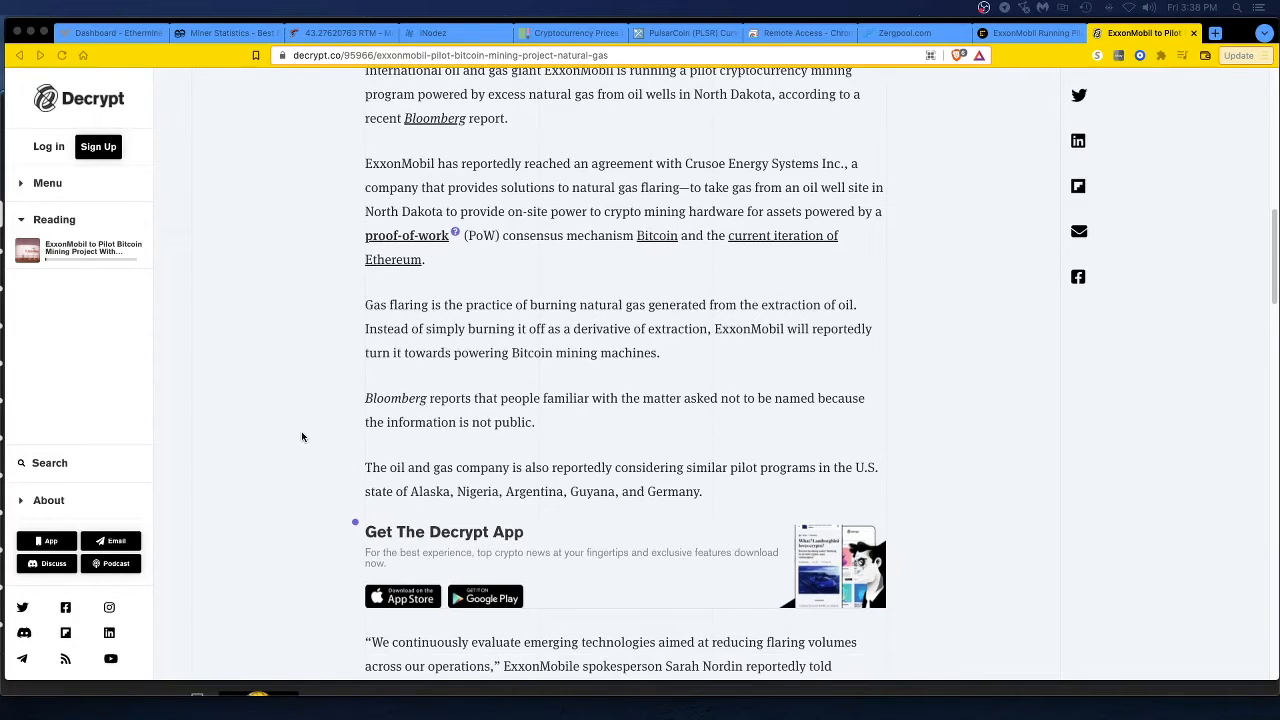
pyautogui.moveTo(348, 438)
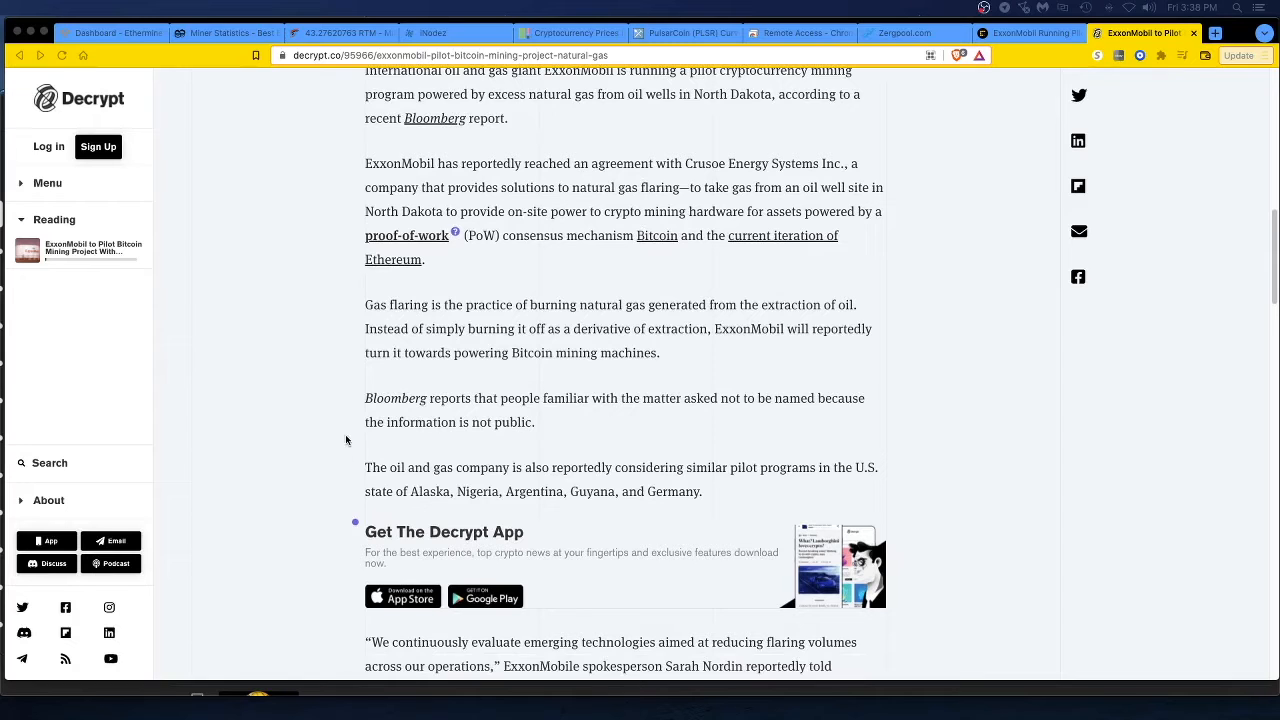
pyautogui.scroll(-3)
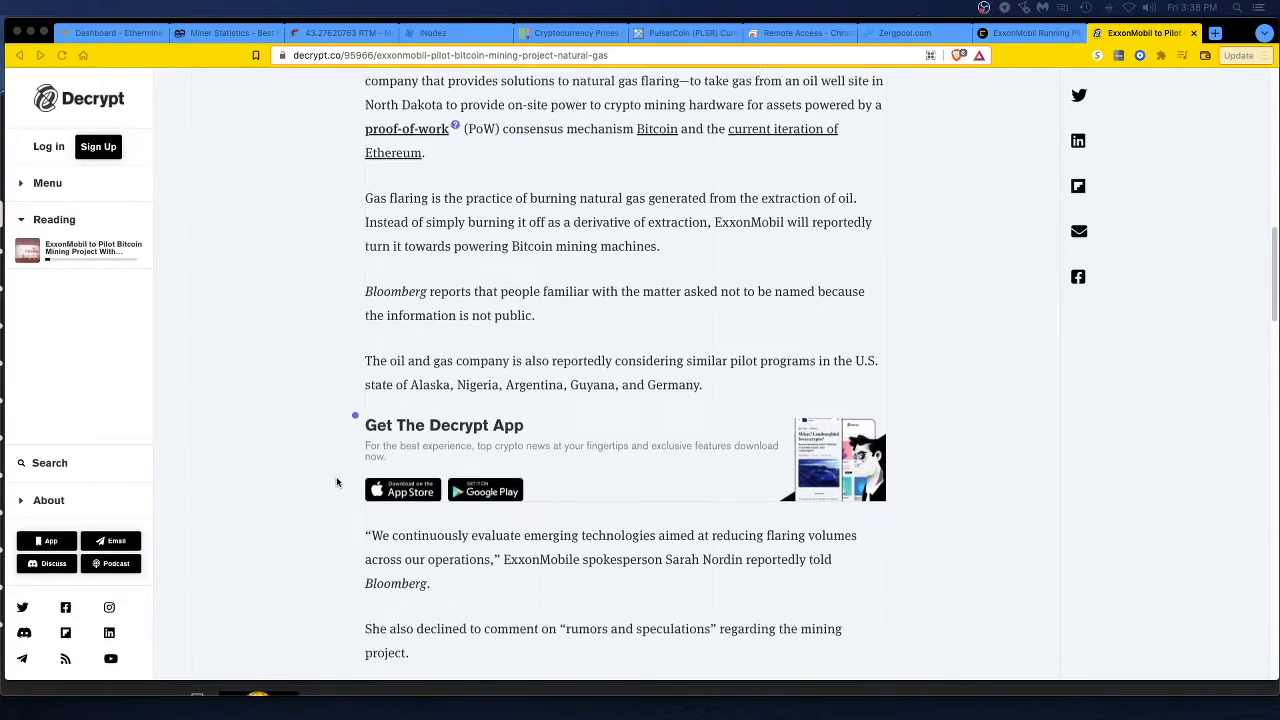
pyautogui.scroll(-3)
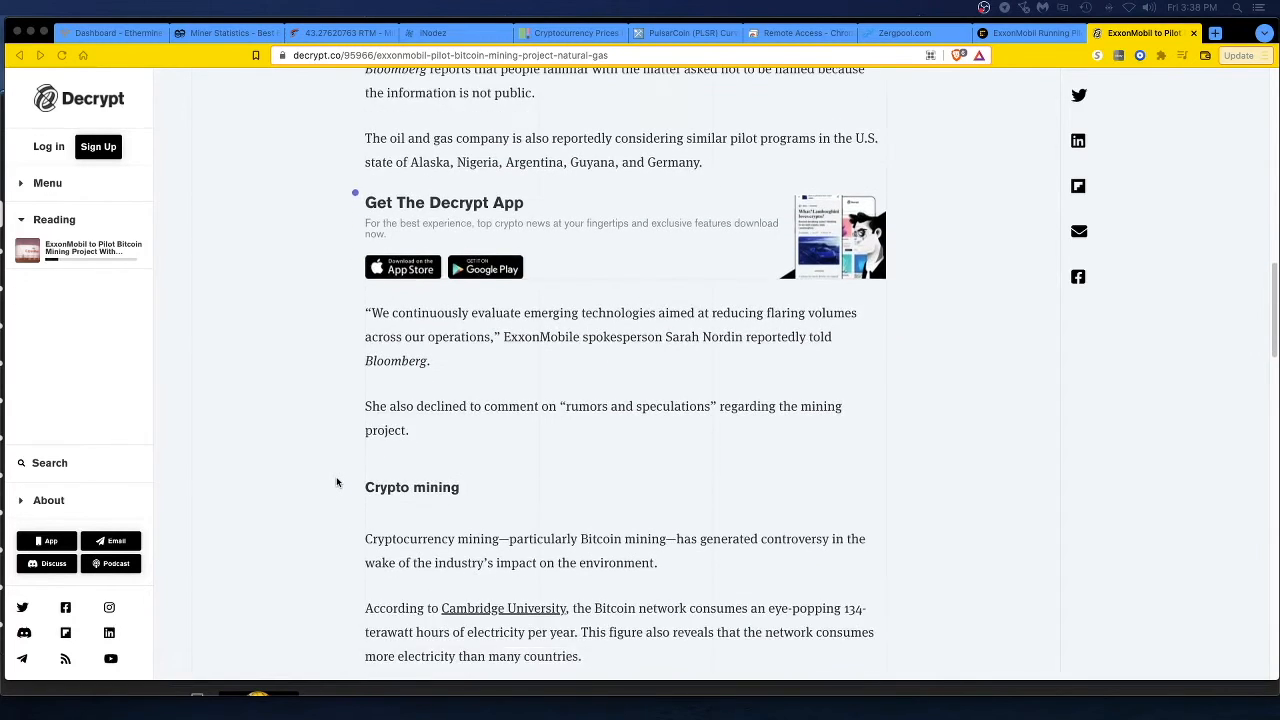
pyautogui.scroll(-3)
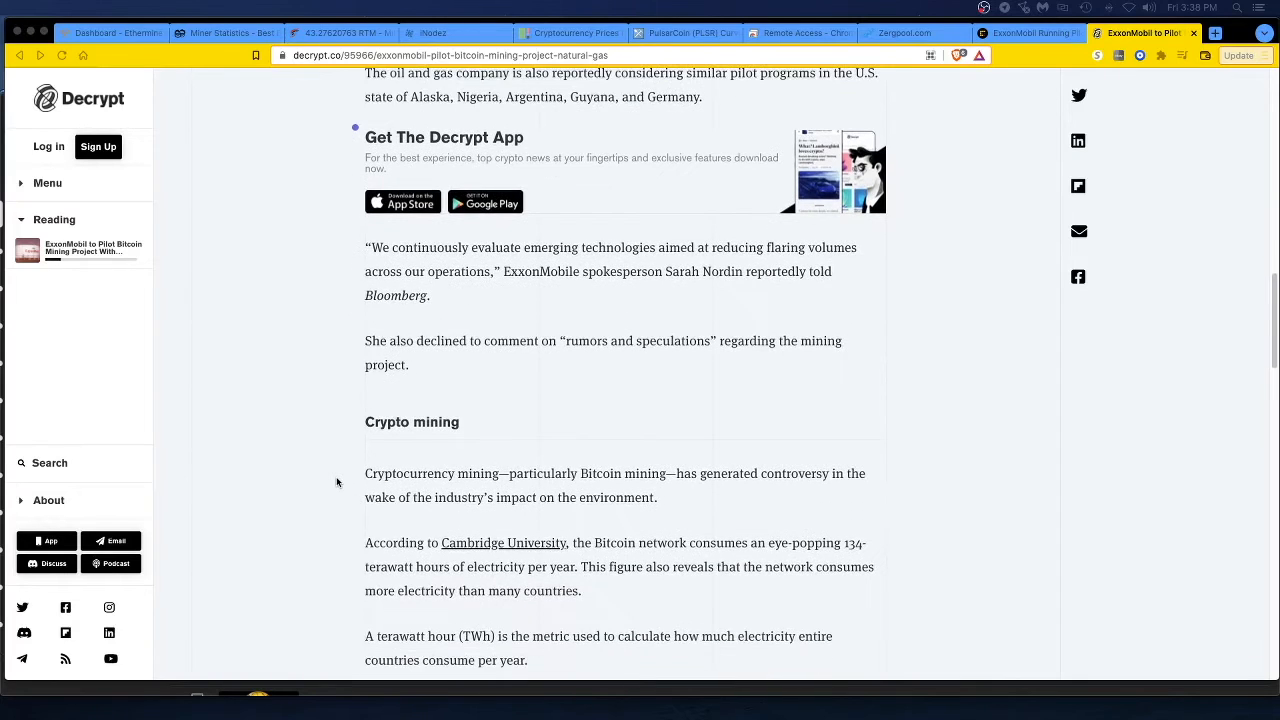
pyautogui.moveTo(336, 490)
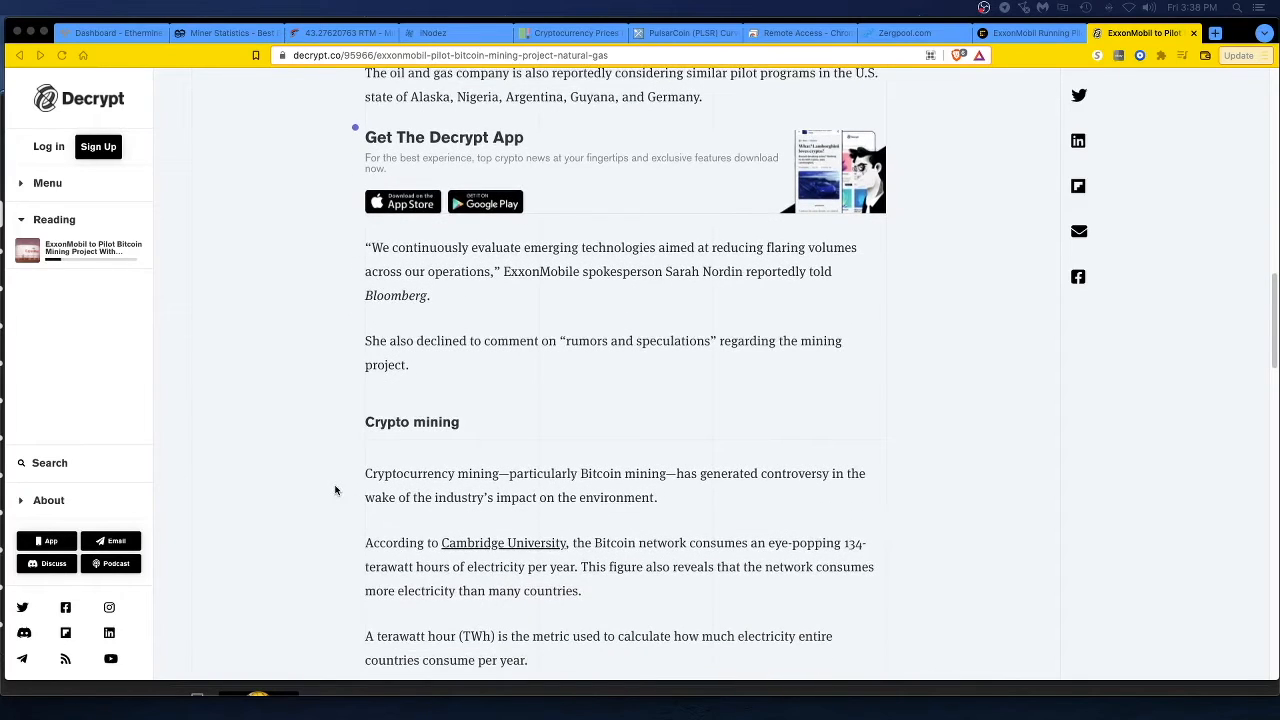
pyautogui.scroll(-3)
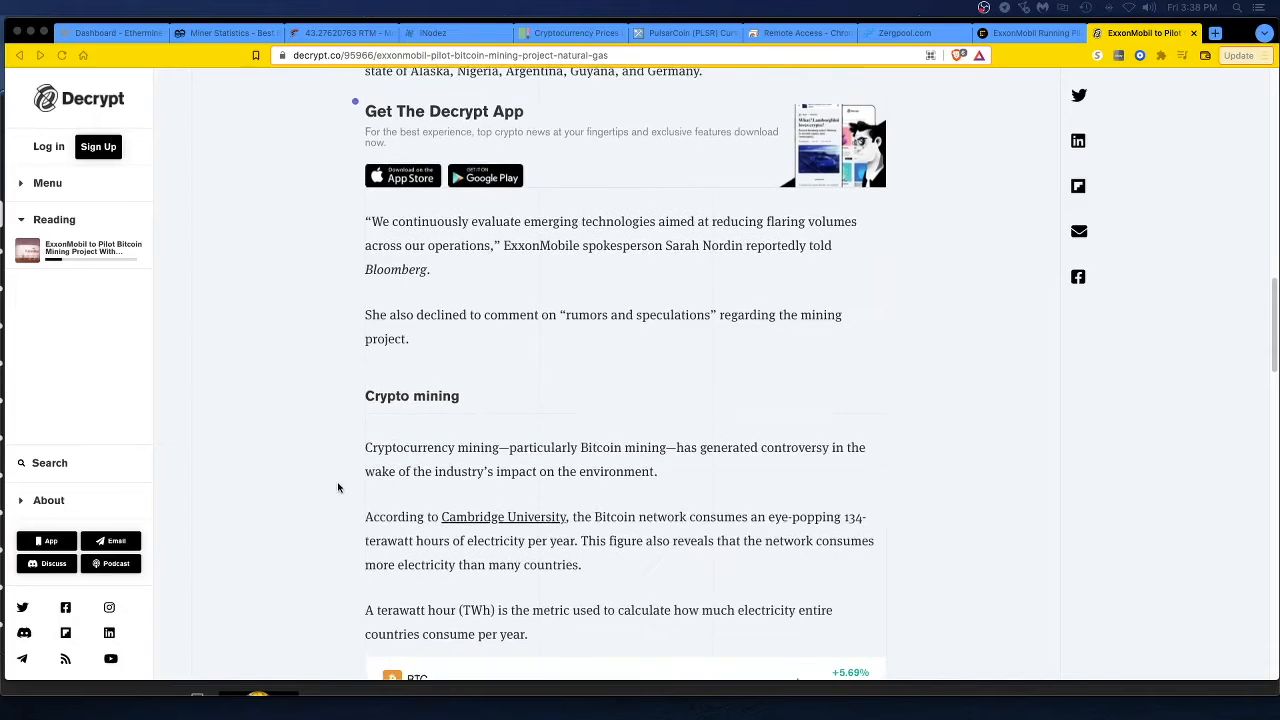
pyautogui.scroll(-3)
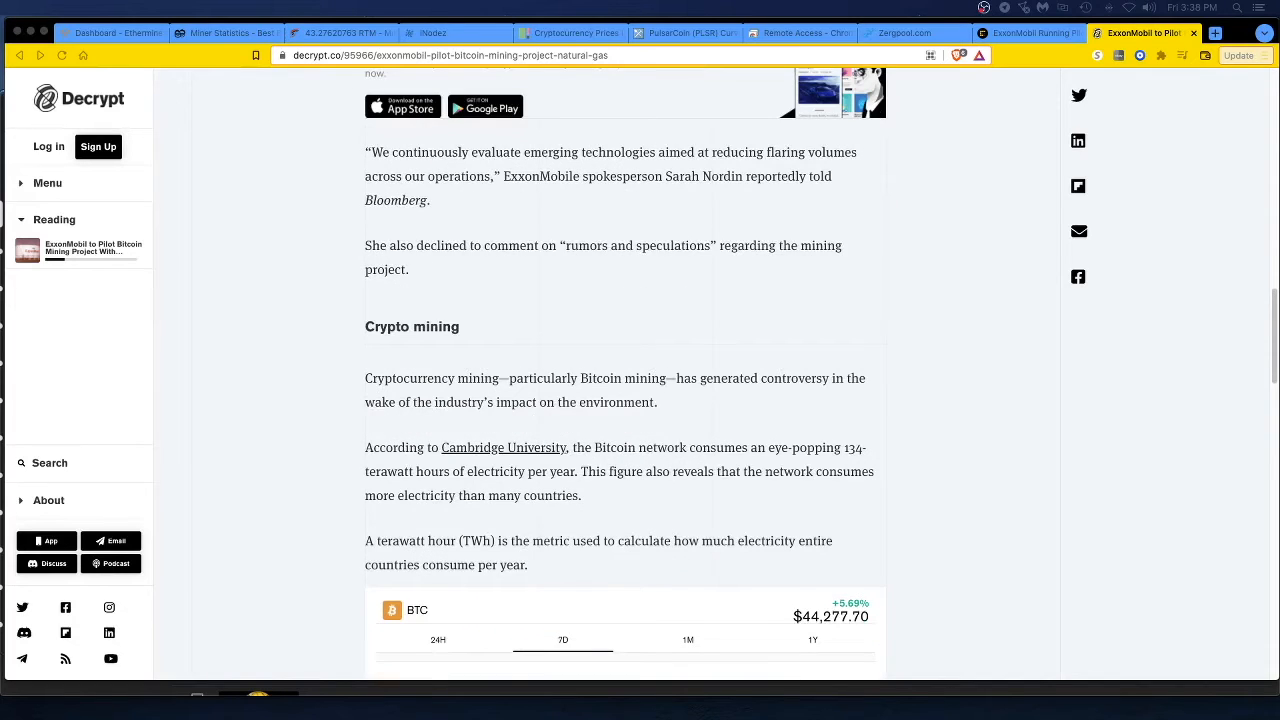
pyautogui.moveTo(170, 418)
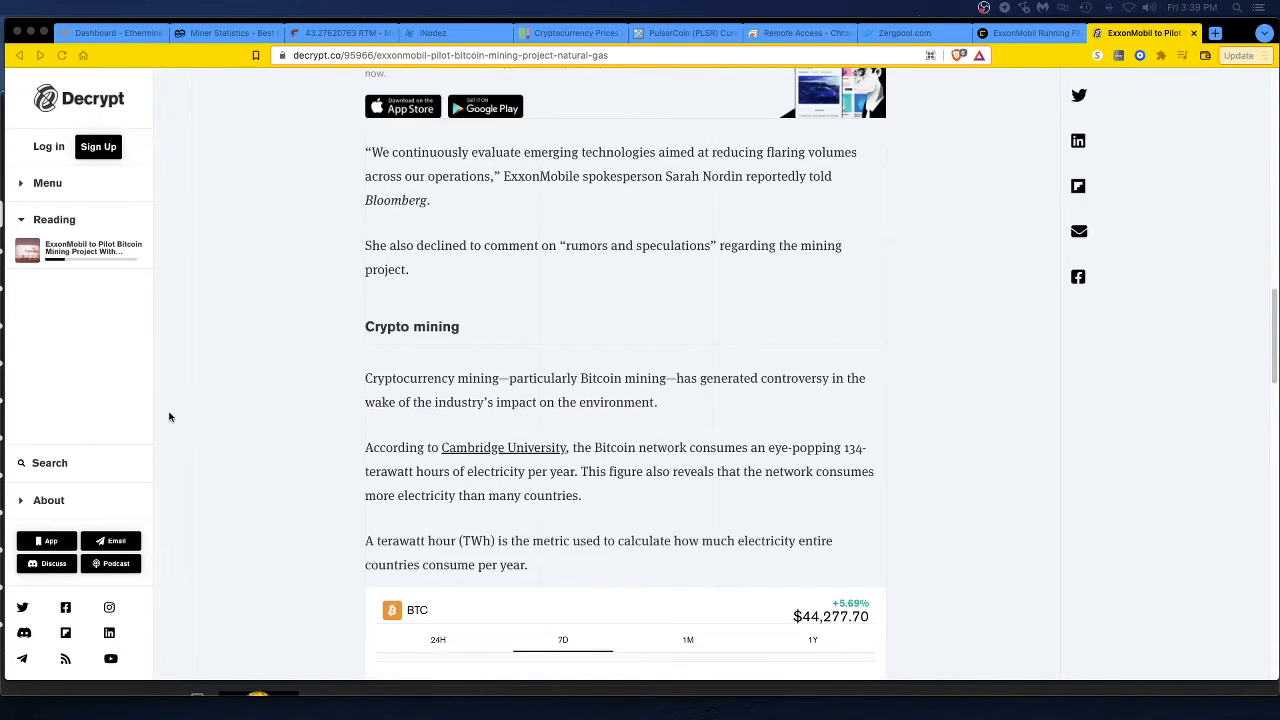
pyautogui.moveTo(500, 540)
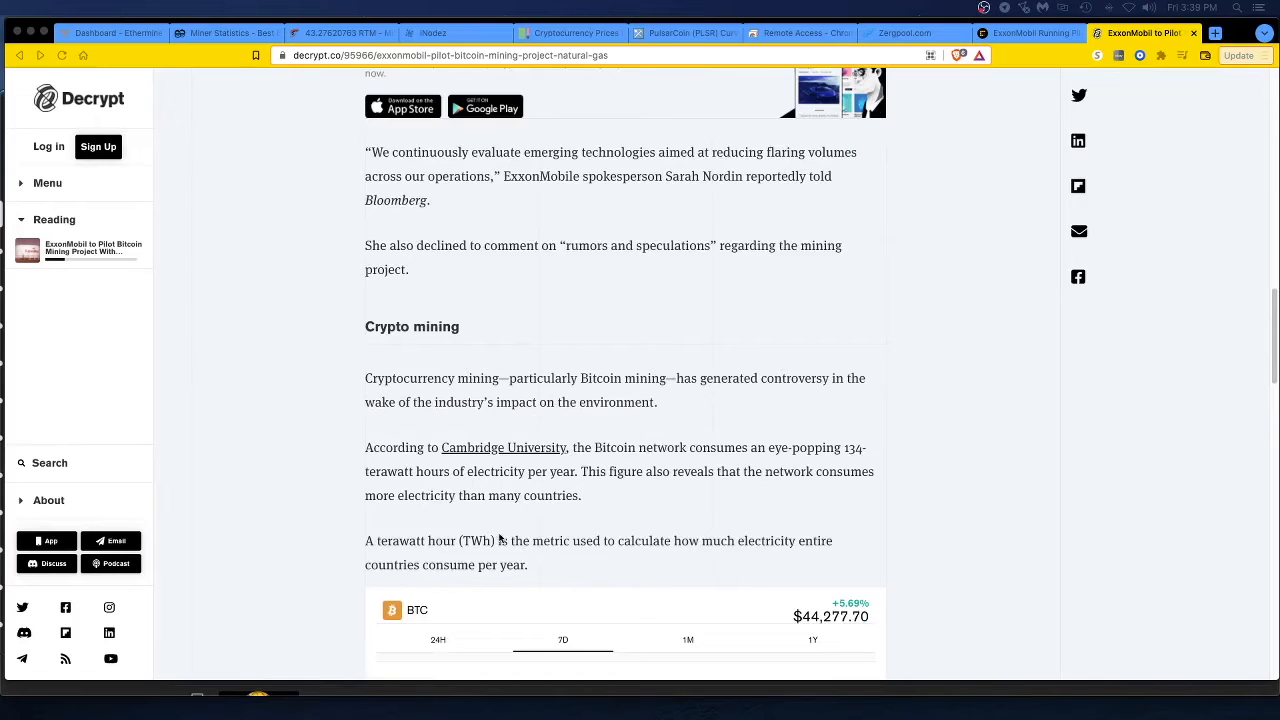
pyautogui.moveTo(470, 510)
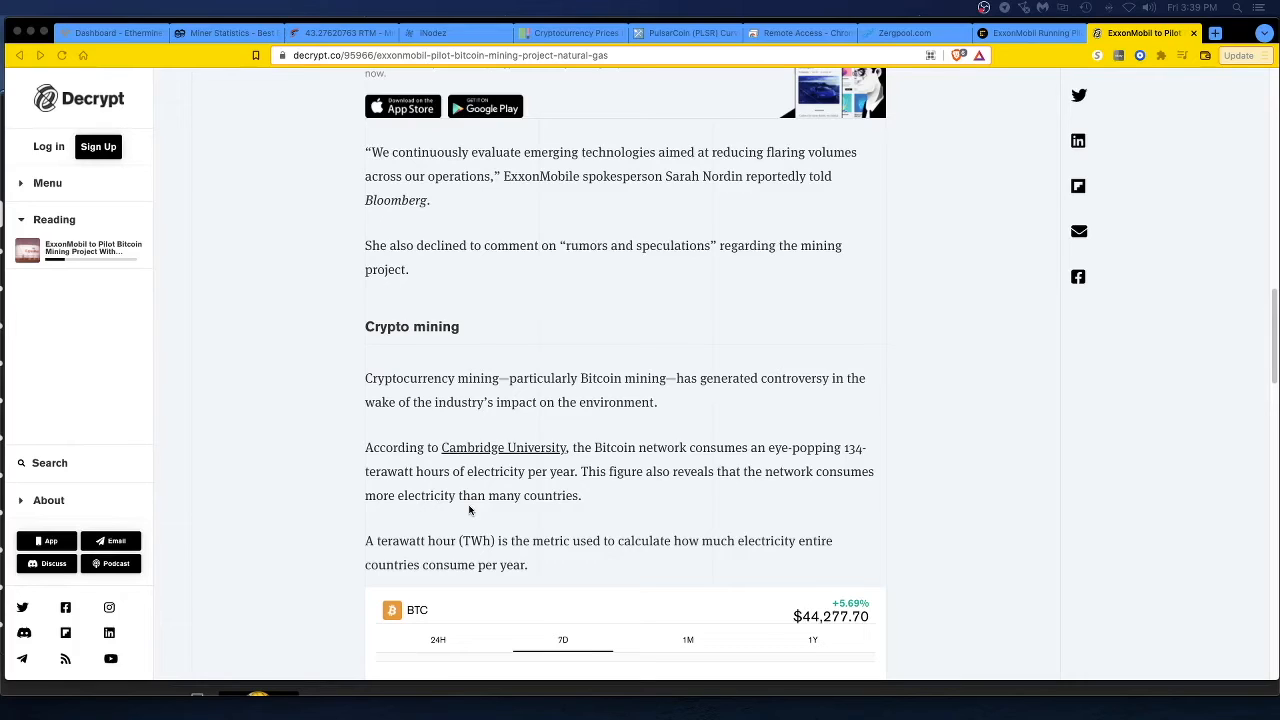
pyautogui.moveTo(592, 460)
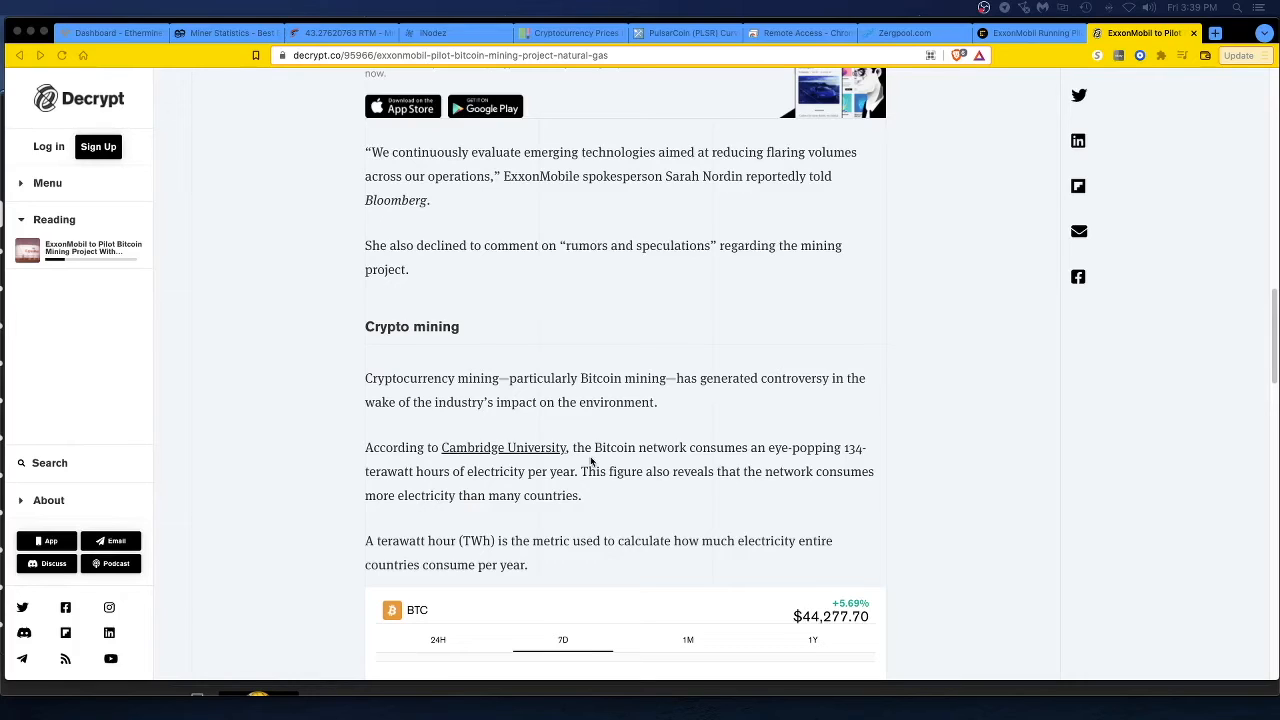
pyautogui.moveTo(344, 546)
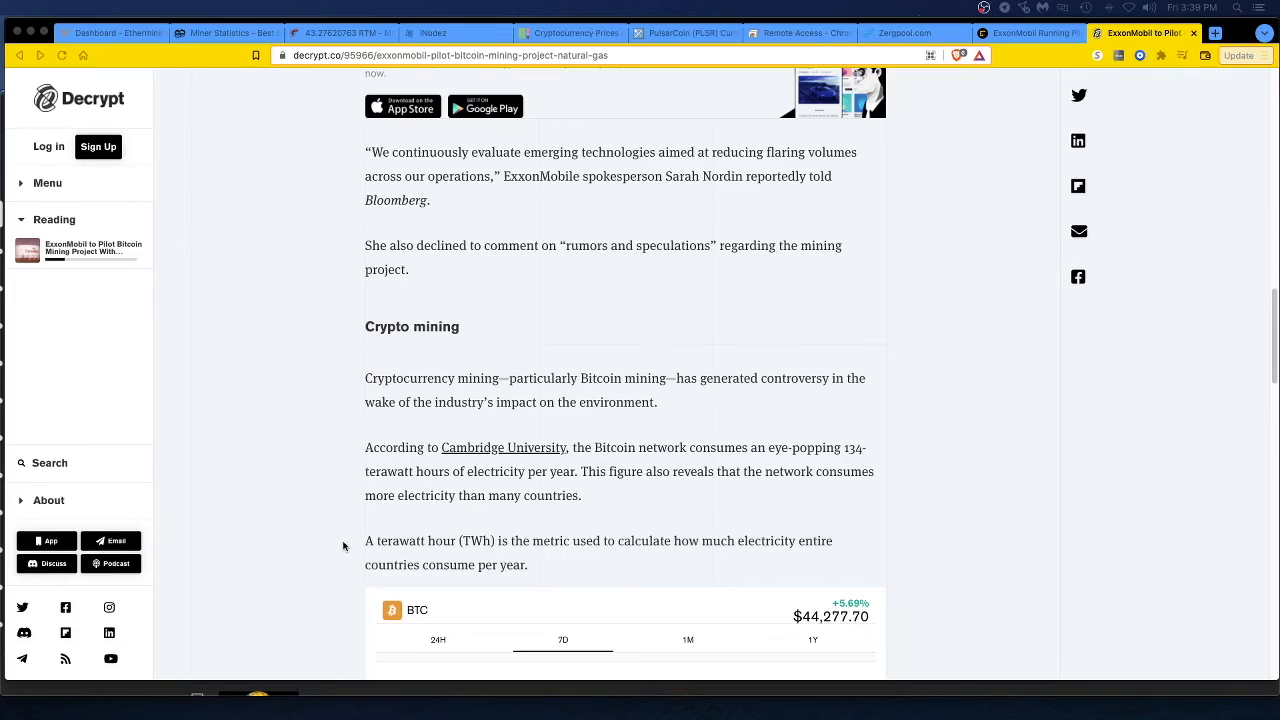
pyautogui.moveTo(336, 540)
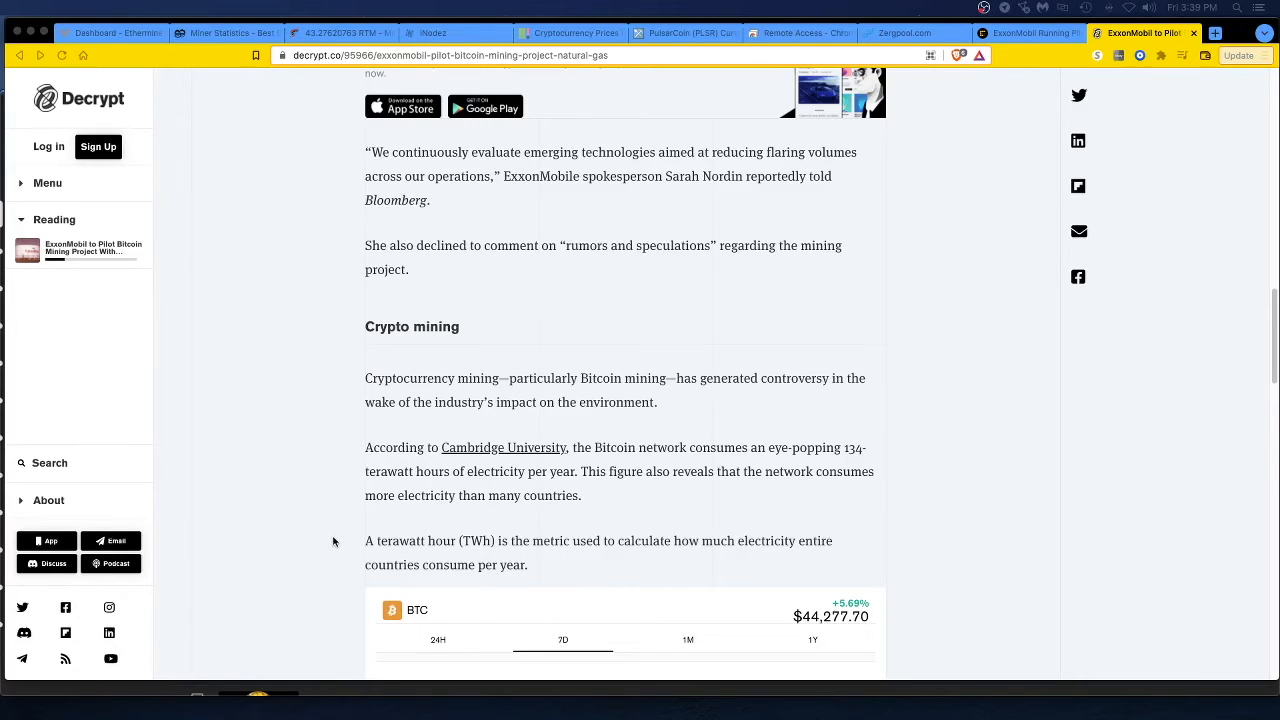
pyautogui.moveTo(362, 532)
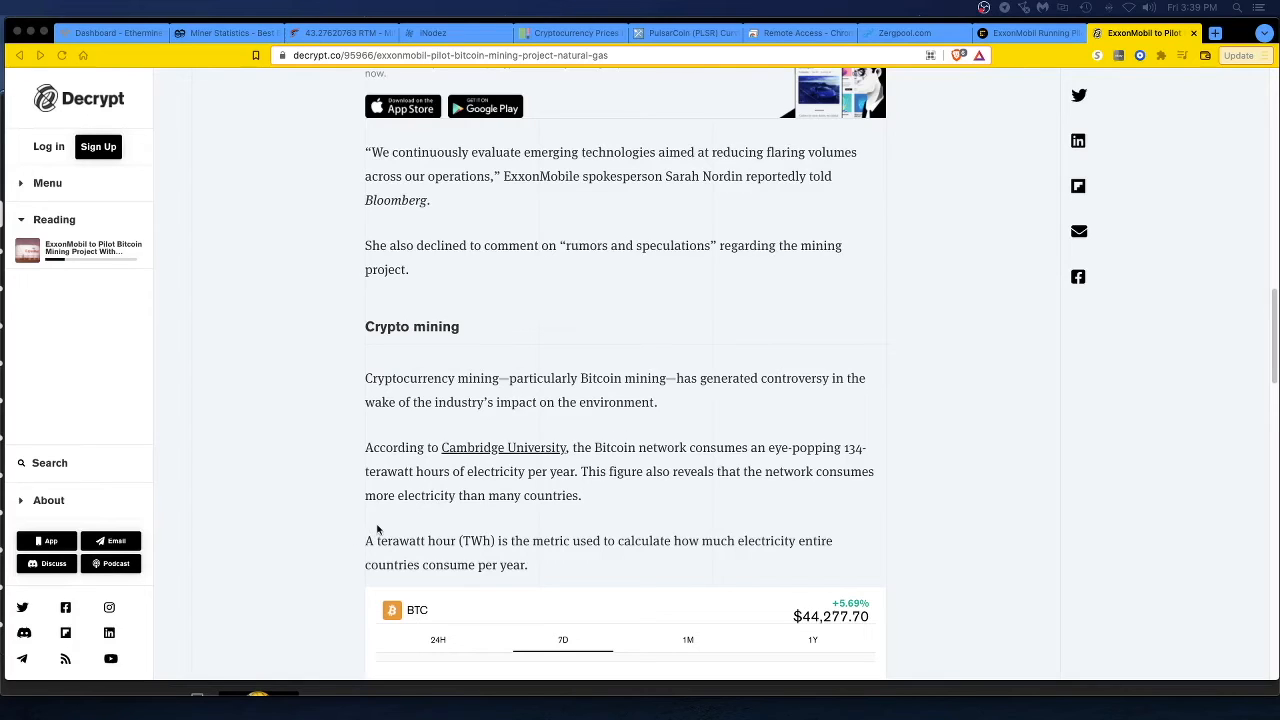
pyautogui.moveTo(348, 528)
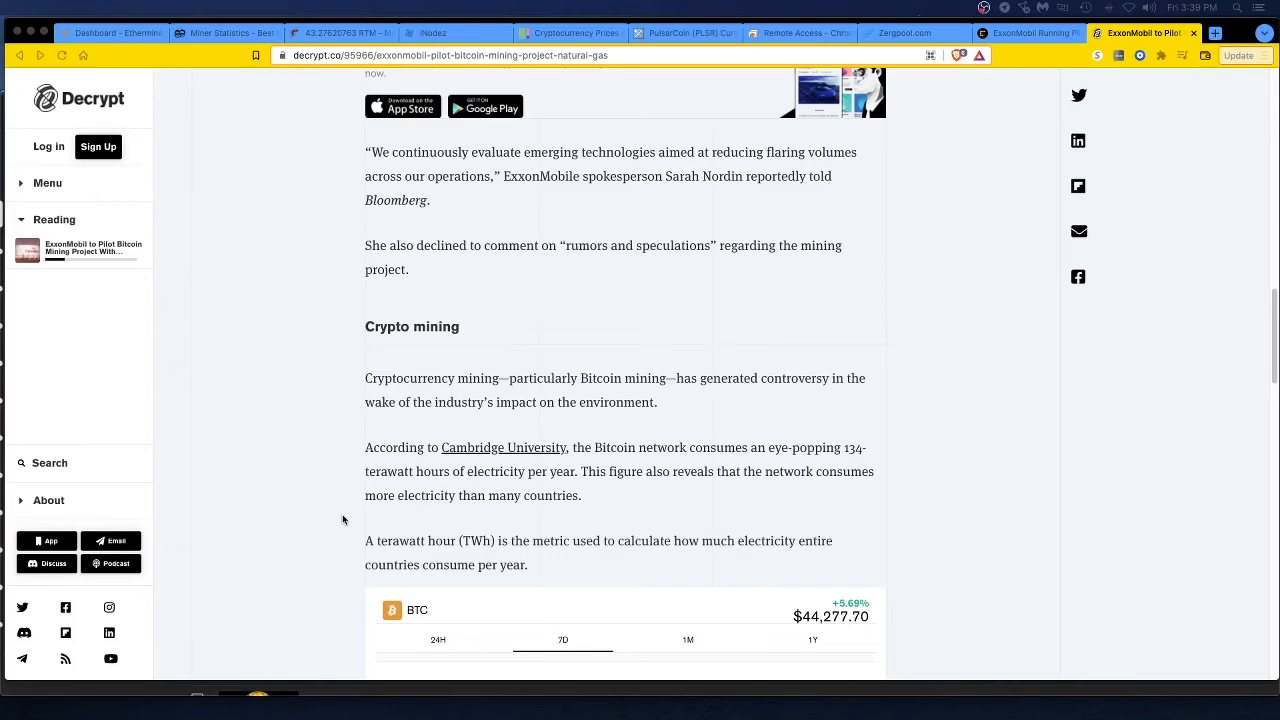
# - Scroll past the BTC price widget and Cambridge renewable findings to the Bitcoin Mining Council's sustainability claims
pyautogui.scroll(-3)
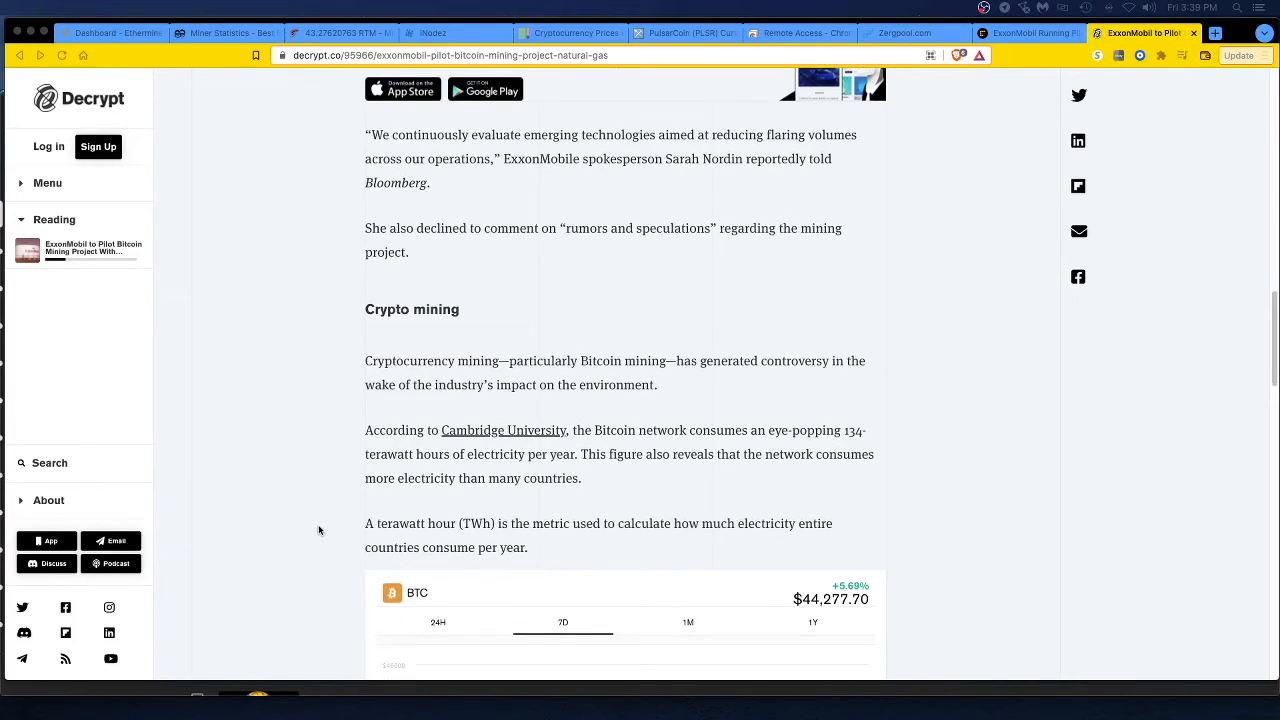
pyautogui.scroll(-3)
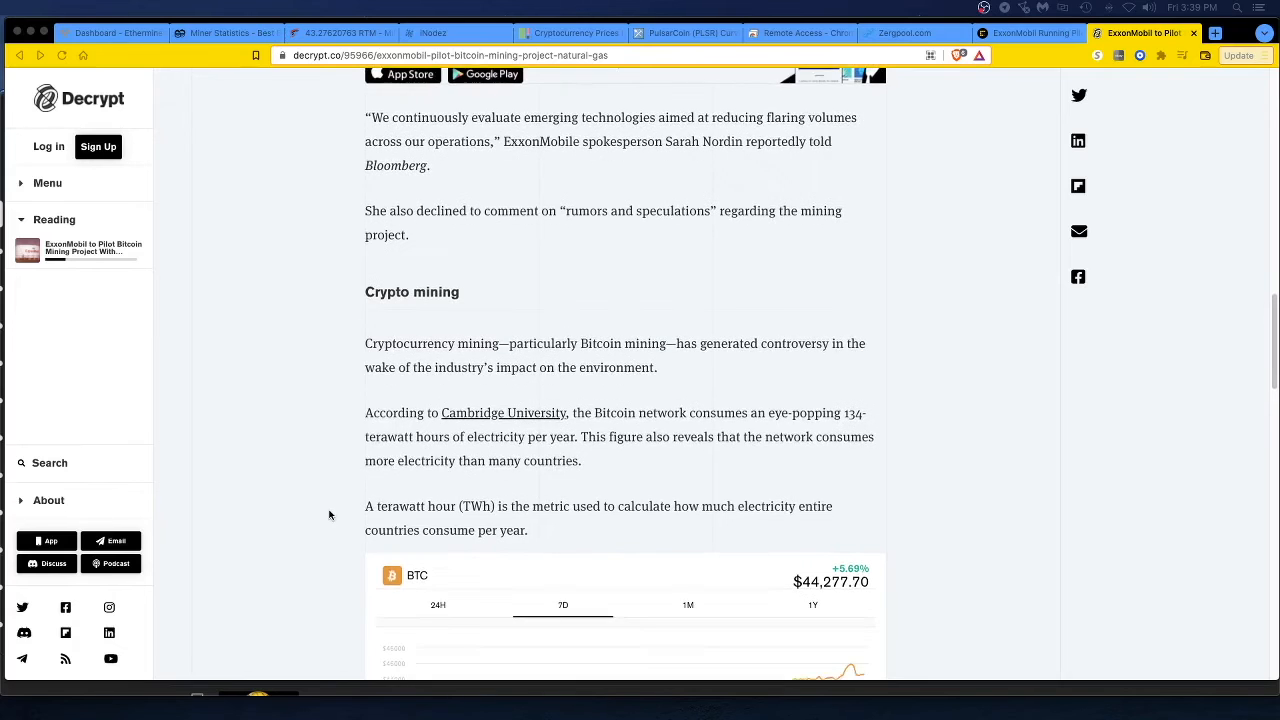
pyautogui.scroll(-3)
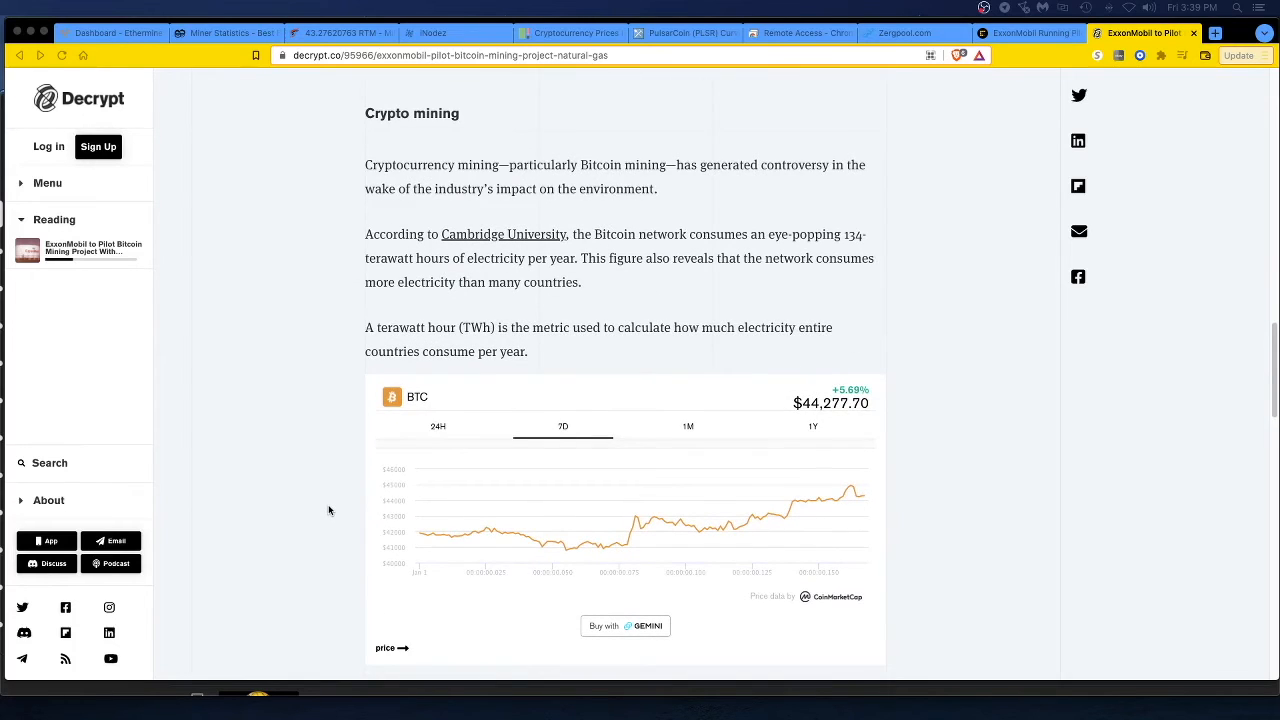
pyautogui.scroll(-3)
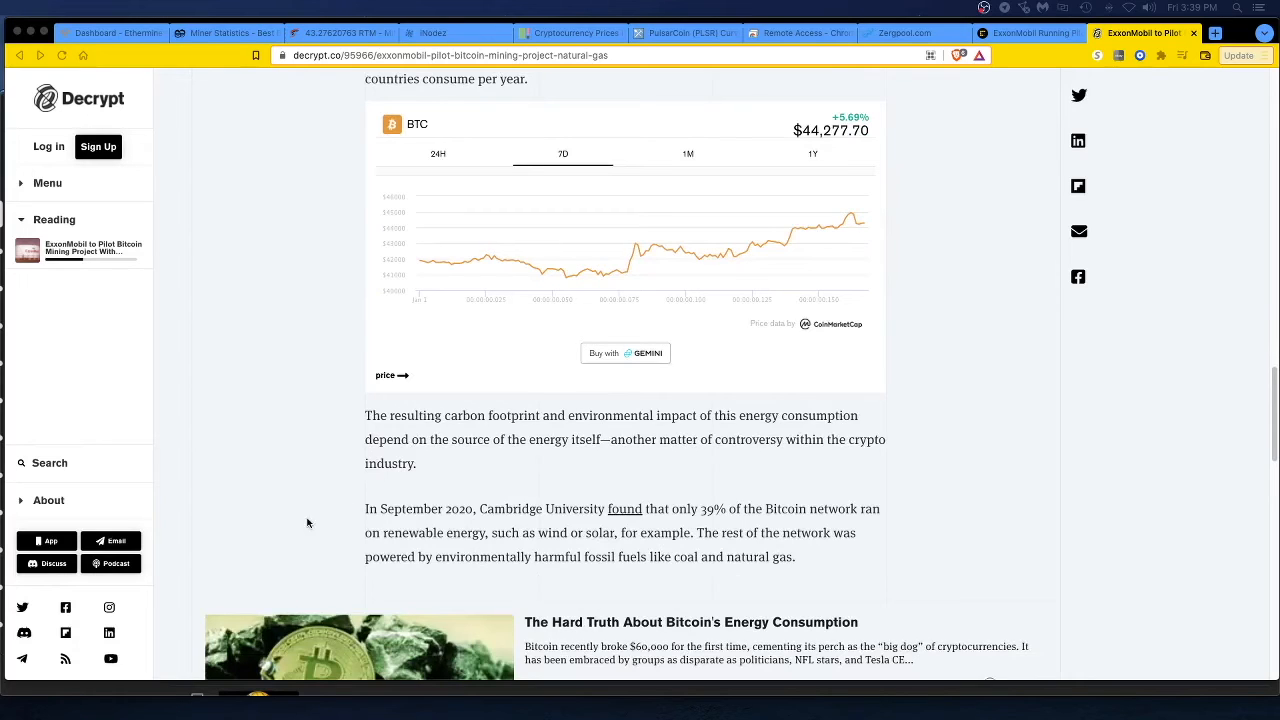
pyautogui.moveTo(382, 480)
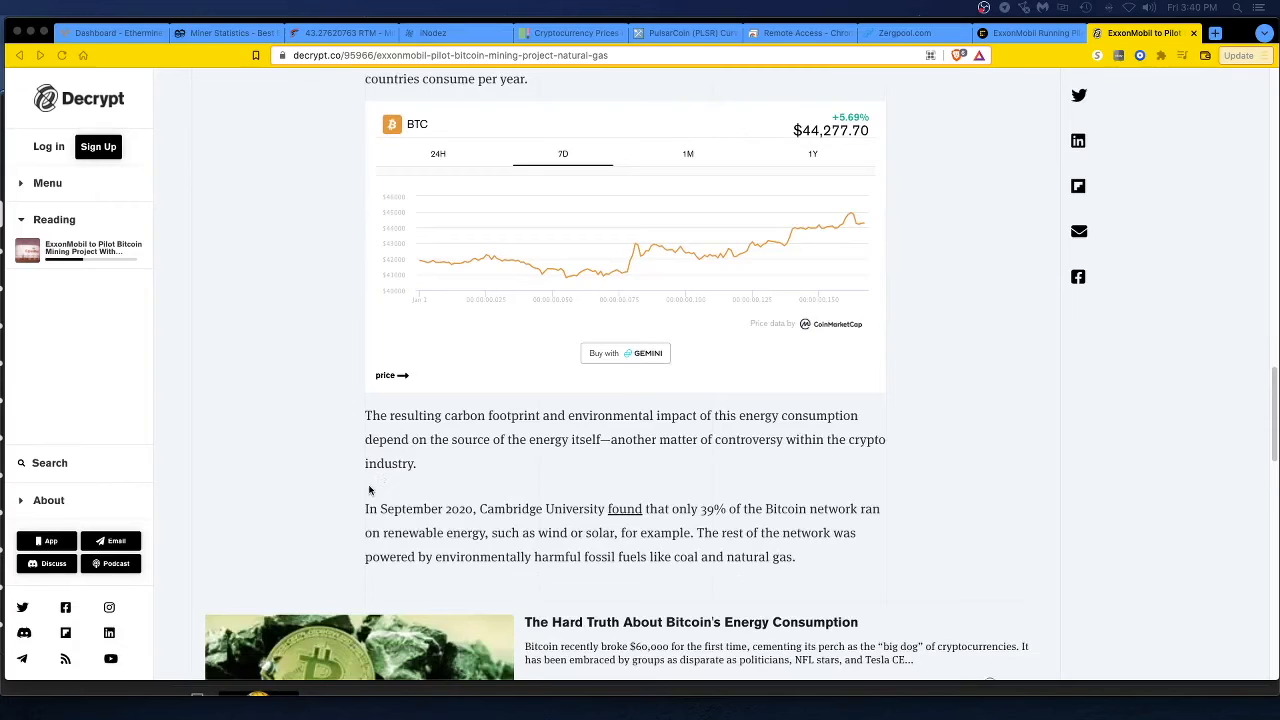
pyautogui.moveTo(354, 482)
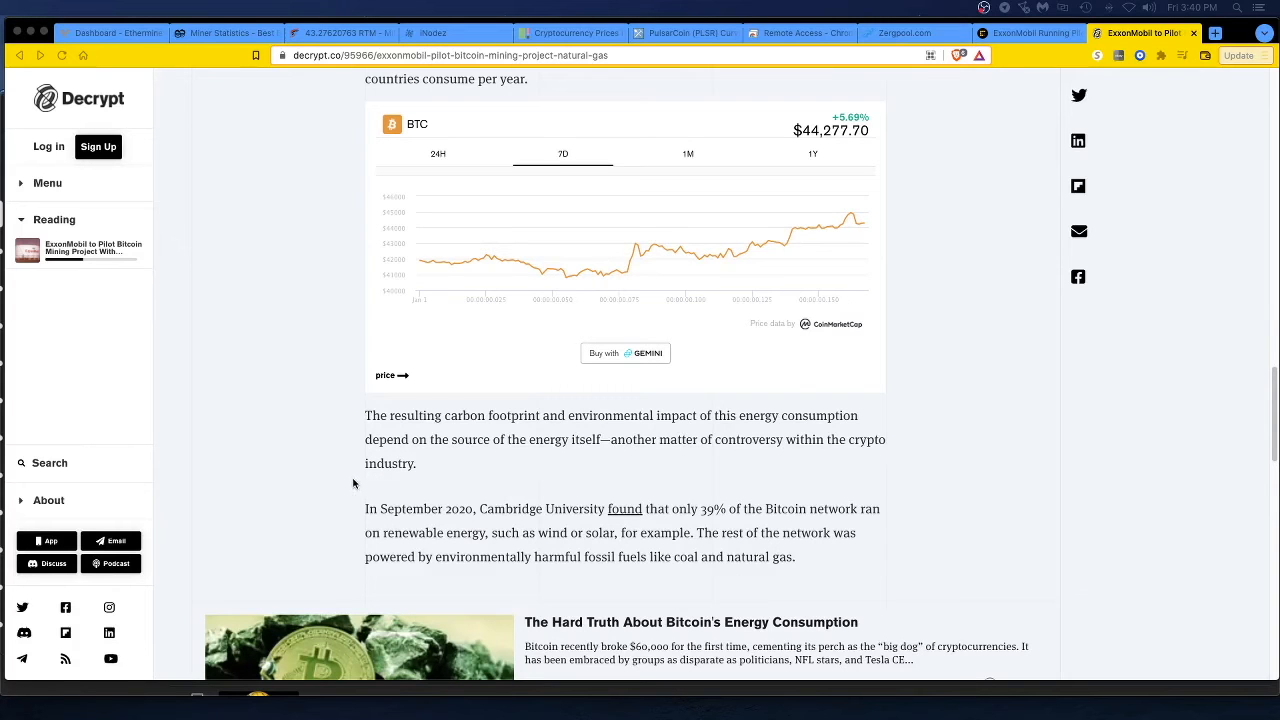
pyautogui.scroll(-3)
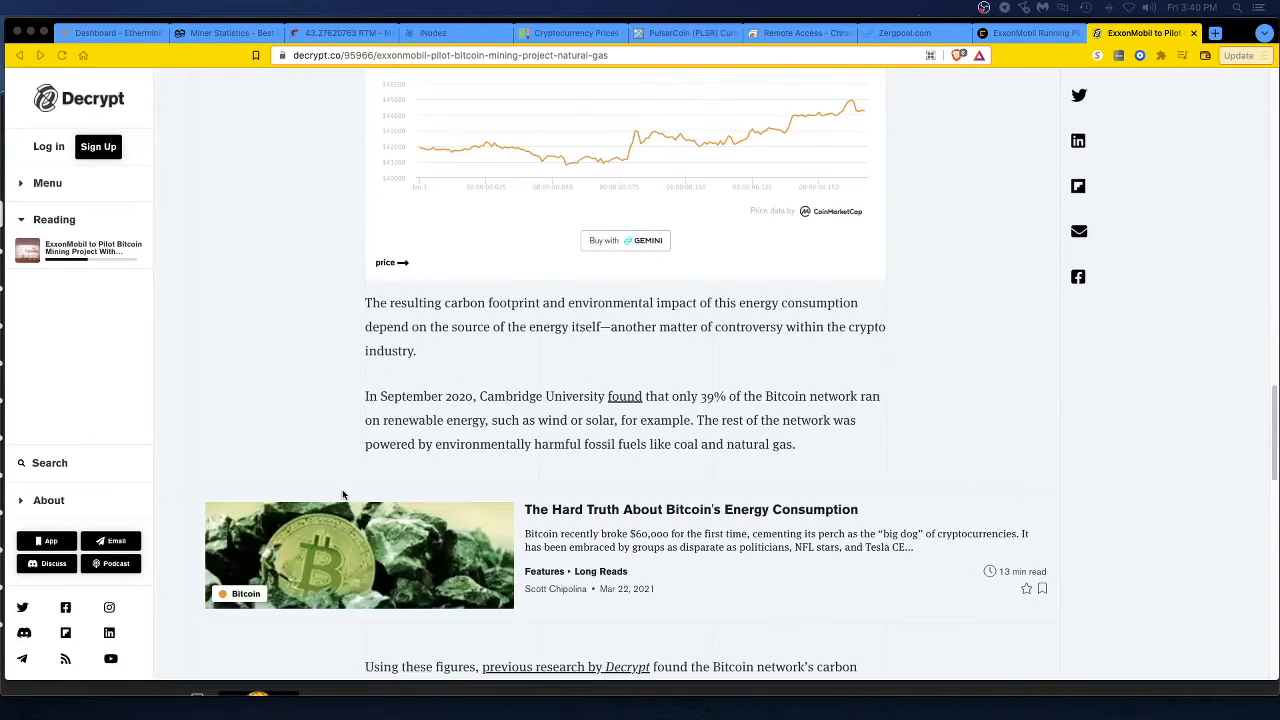
pyautogui.scroll(-3)
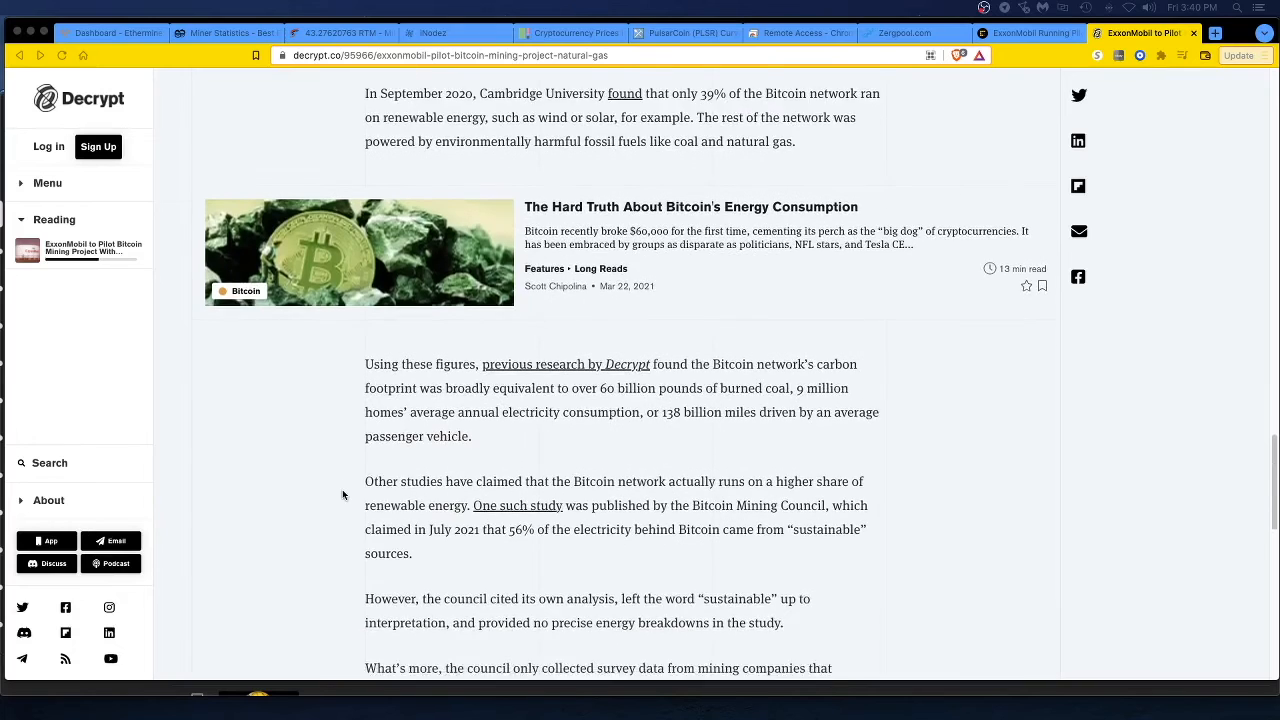
pyautogui.scroll(-3)
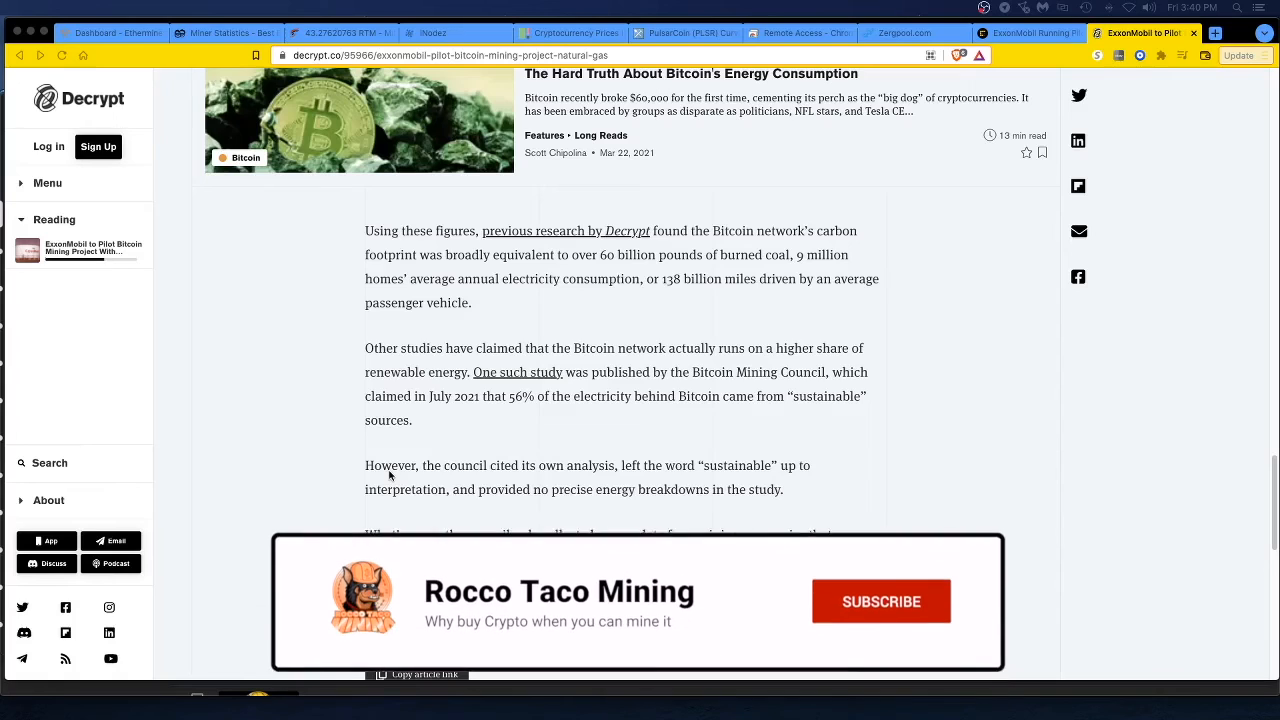
# - Dismiss the Rocco Taco Mining subscribe banner to reveal the article's final paragraph and share links
pyautogui.click(880, 600)
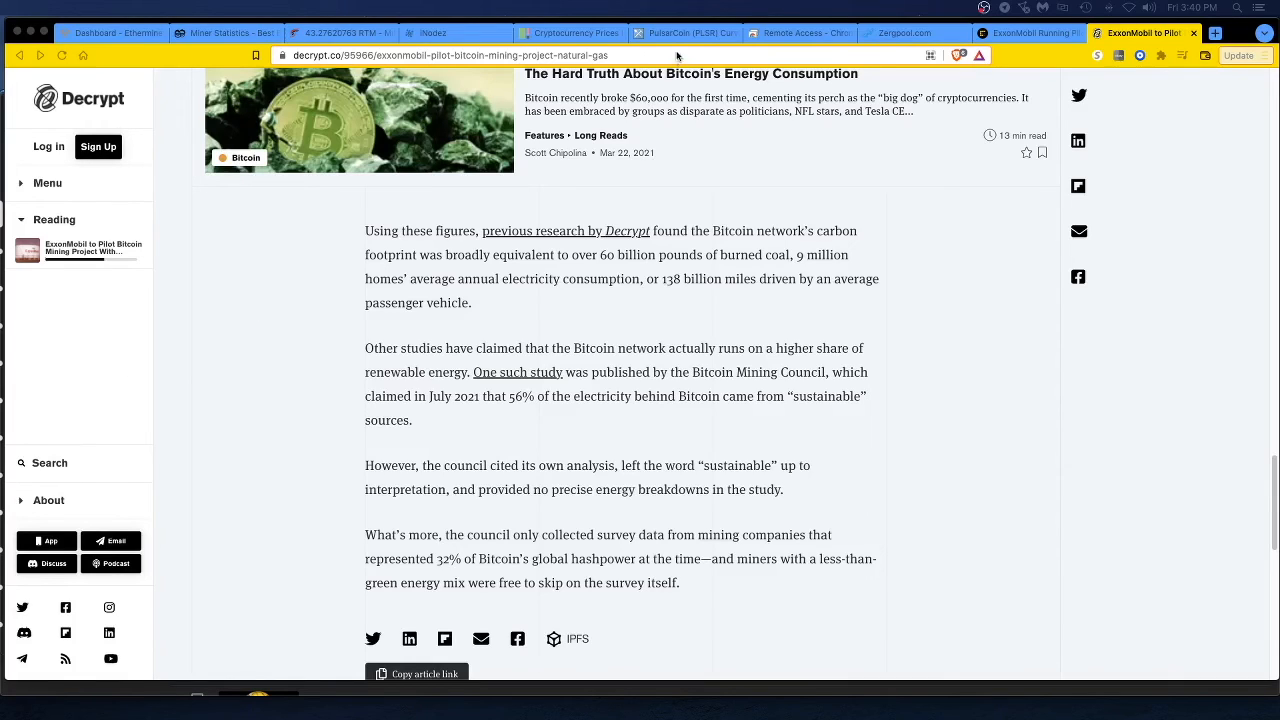
pyautogui.moveTo(706, 140)
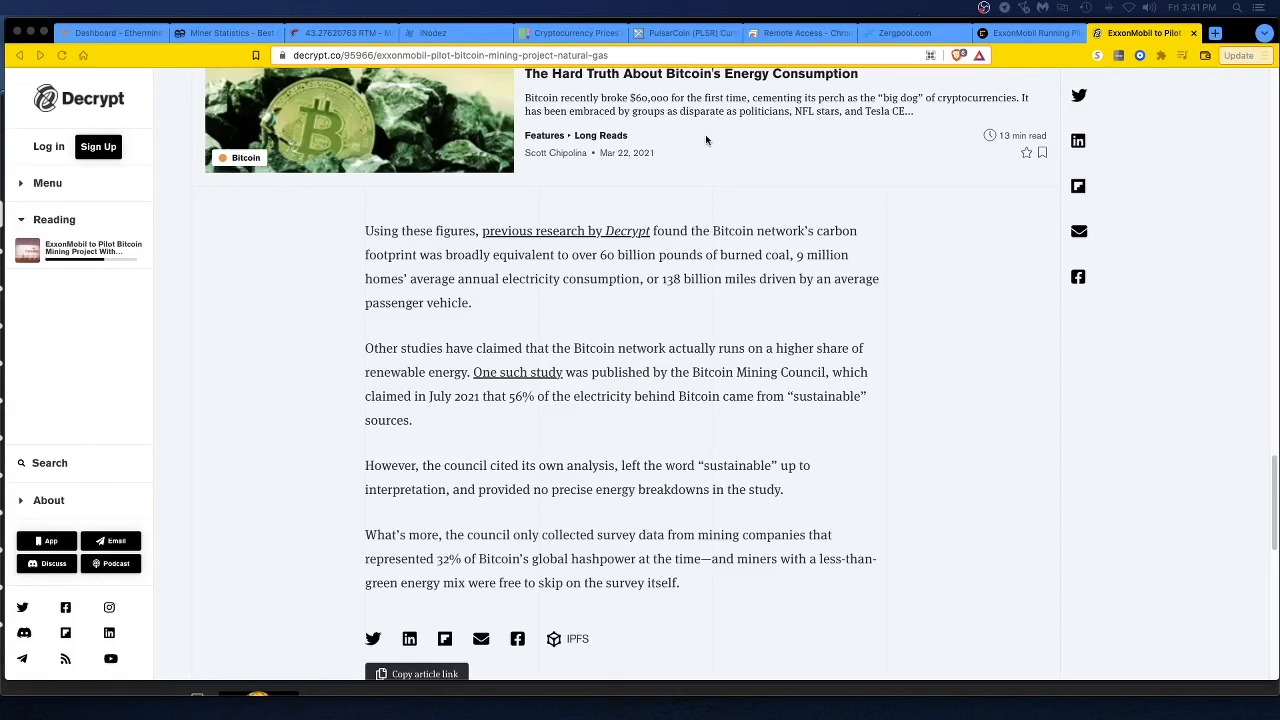
pyautogui.moveTo(720, 140)
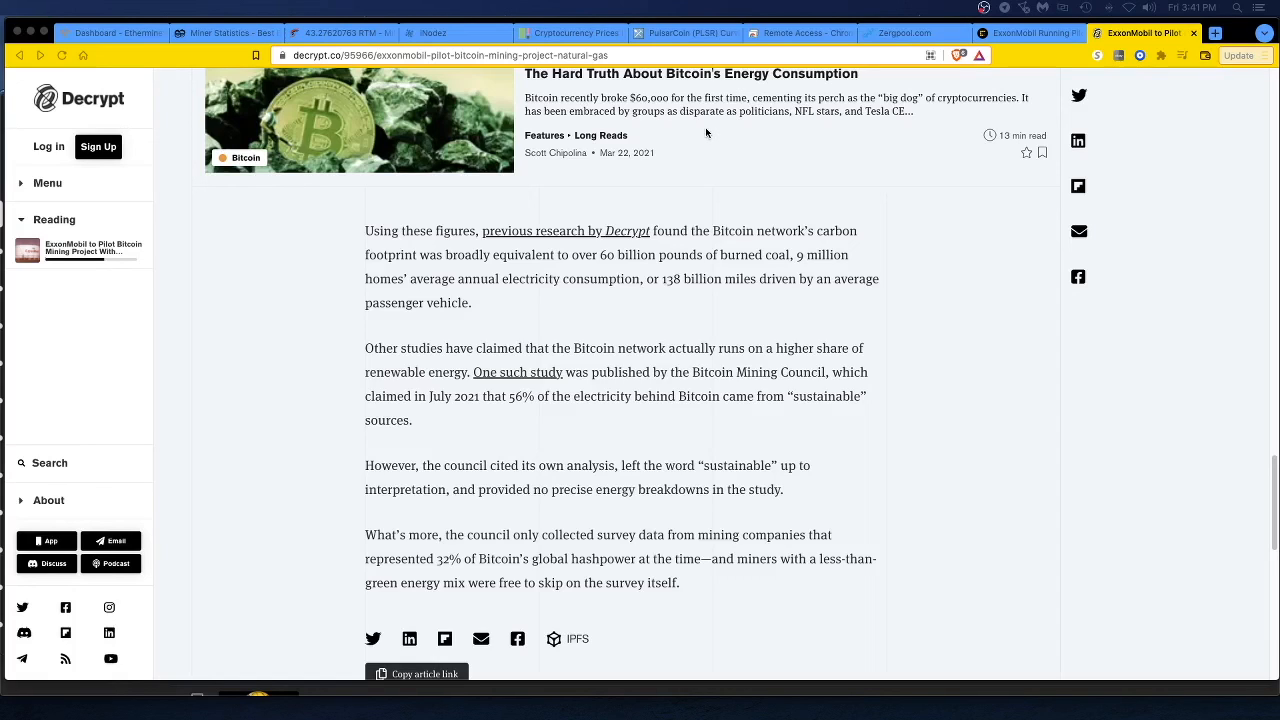
pyautogui.moveTo(776, 186)
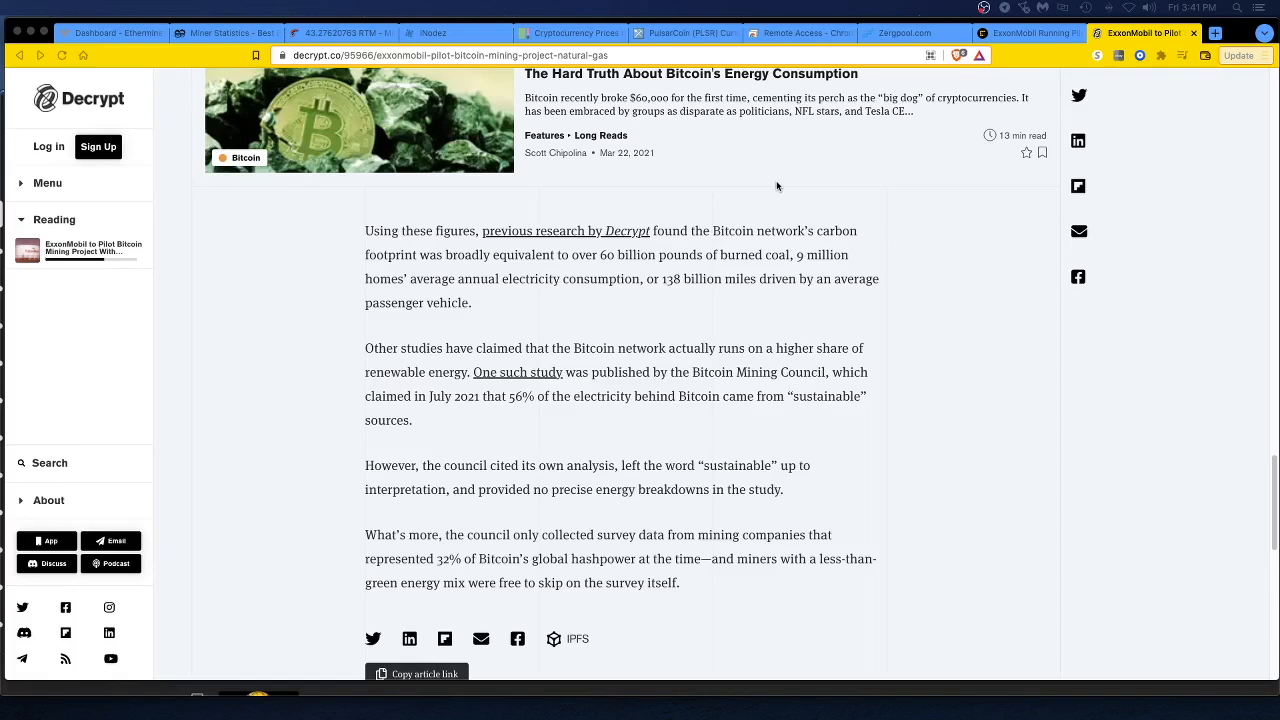
pyautogui.moveTo(788, 192)
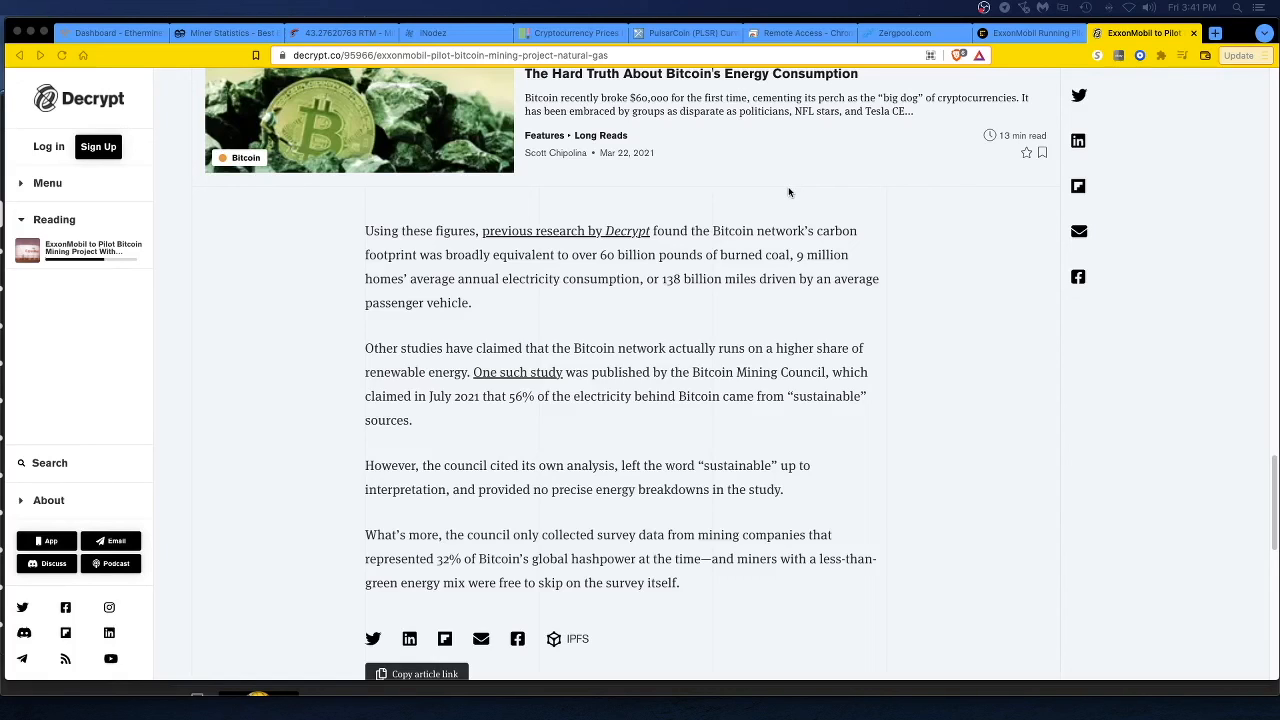
pyautogui.moveTo(808, 212)
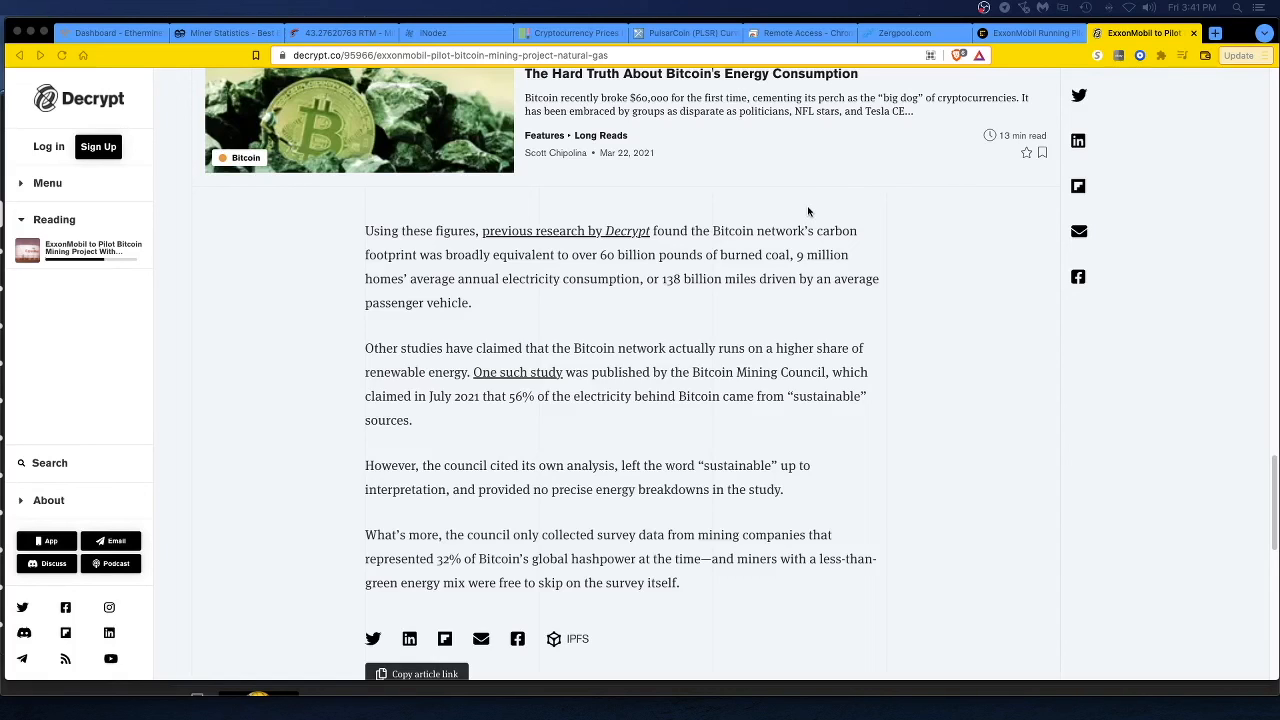